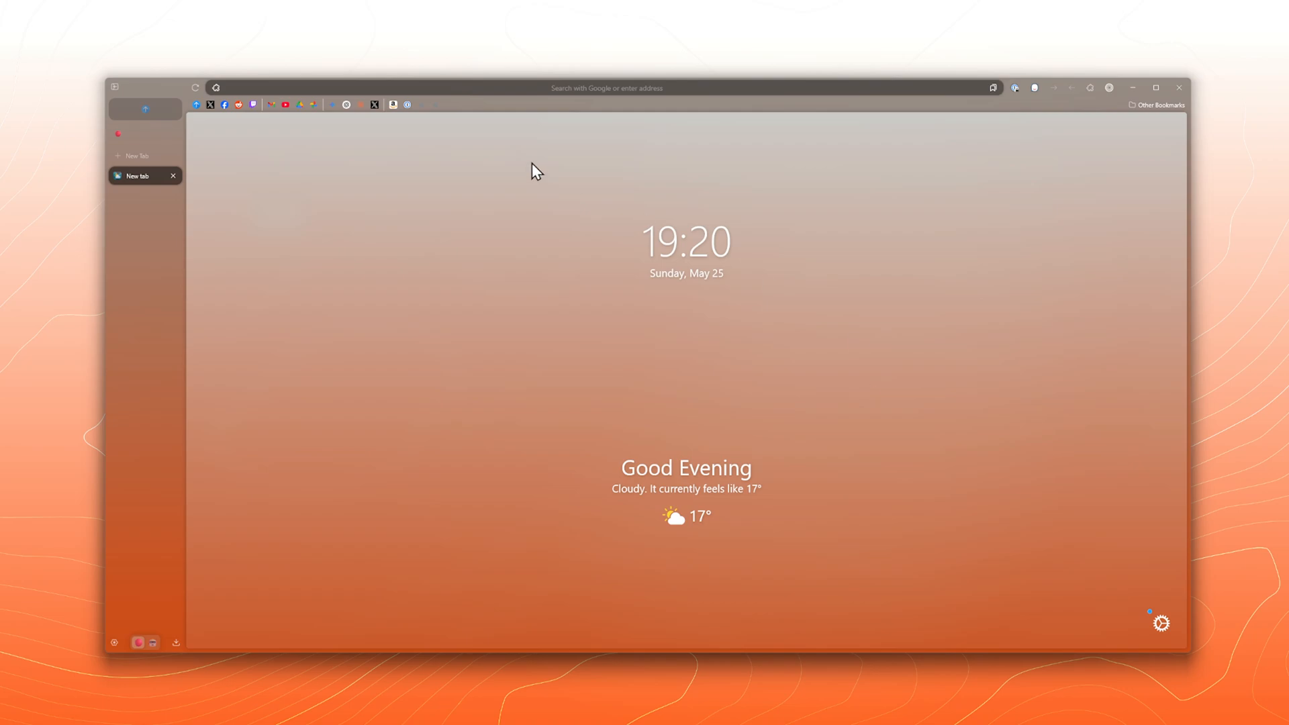
{"action": "mouse_move", "coordinate": [645, 189]}
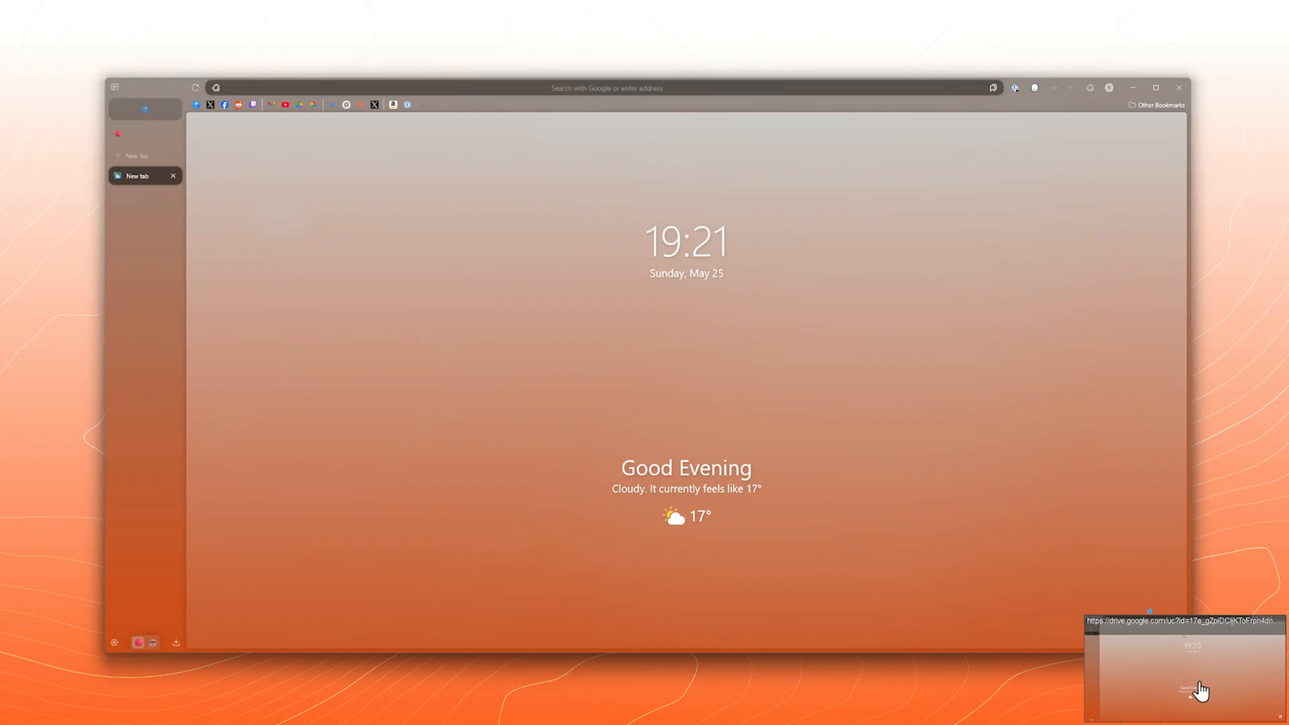
{"action": "mouse_move", "coordinate": [1186, 673]}
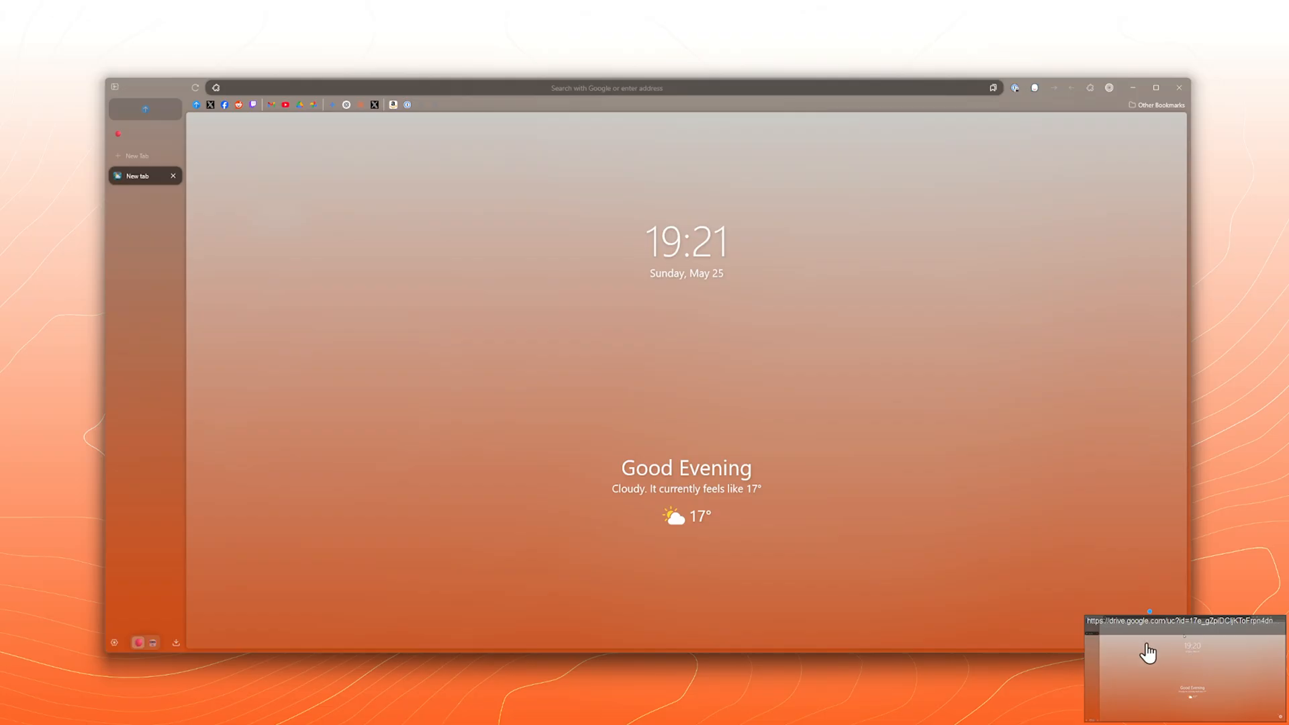
{"action": "mouse_move", "coordinate": [1174, 642]}
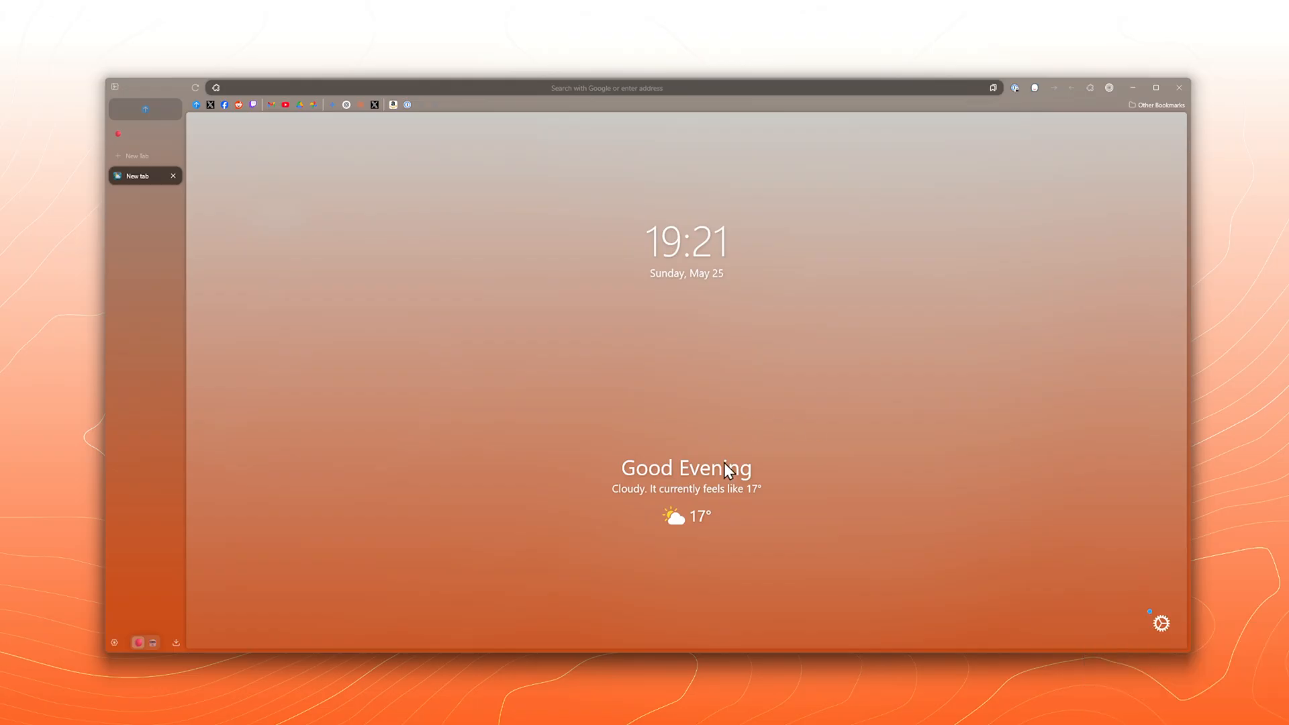
{"action": "mouse_move", "coordinate": [448, 173]}
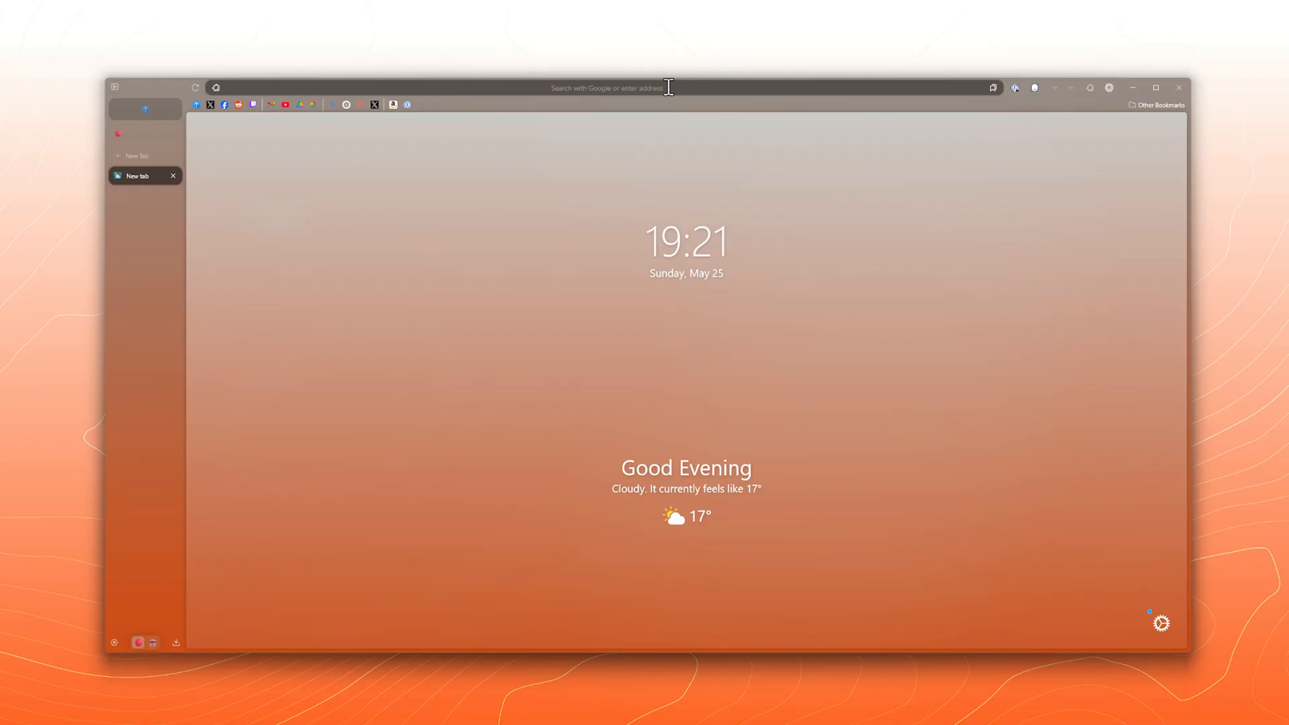
Step: Download the ShareX 17.1.0 setup and run the installer past the SmartScreen warning
{"action": "type", "text": "shop.com/"}
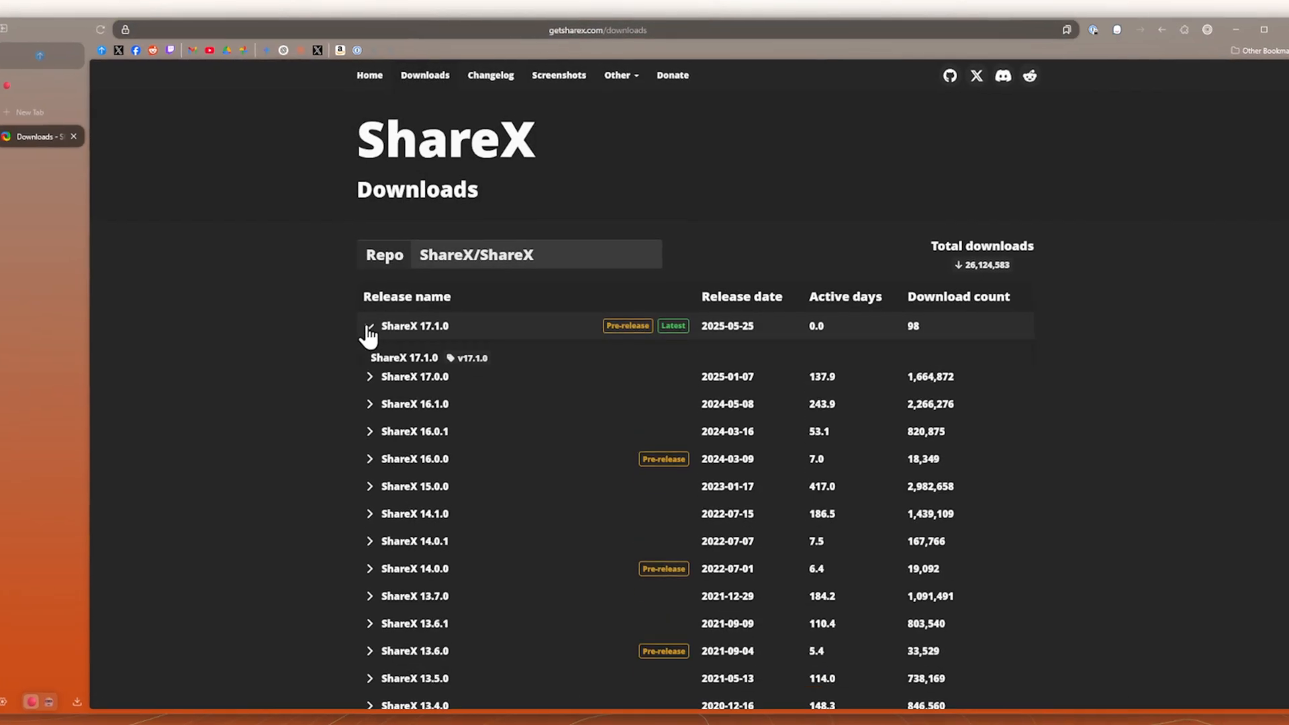
{"action": "left_click", "coordinate": [368, 325]}
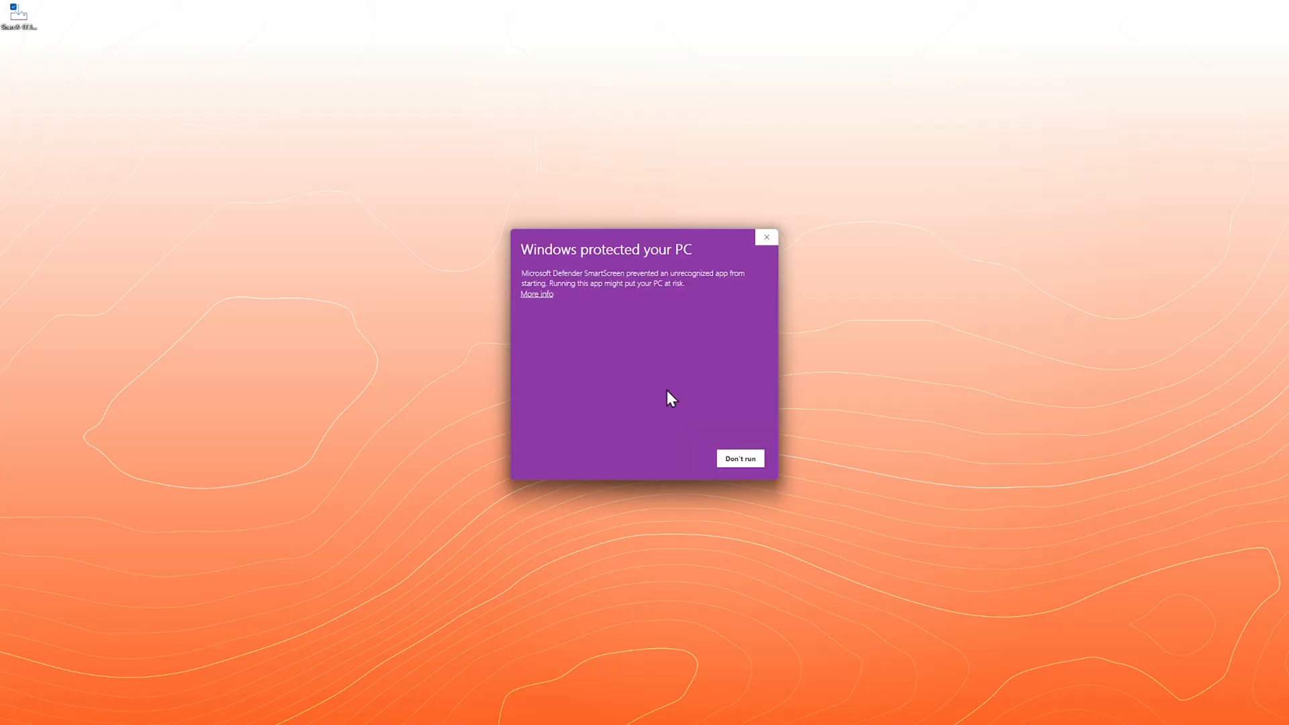
{"action": "left_click", "coordinate": [739, 458]}
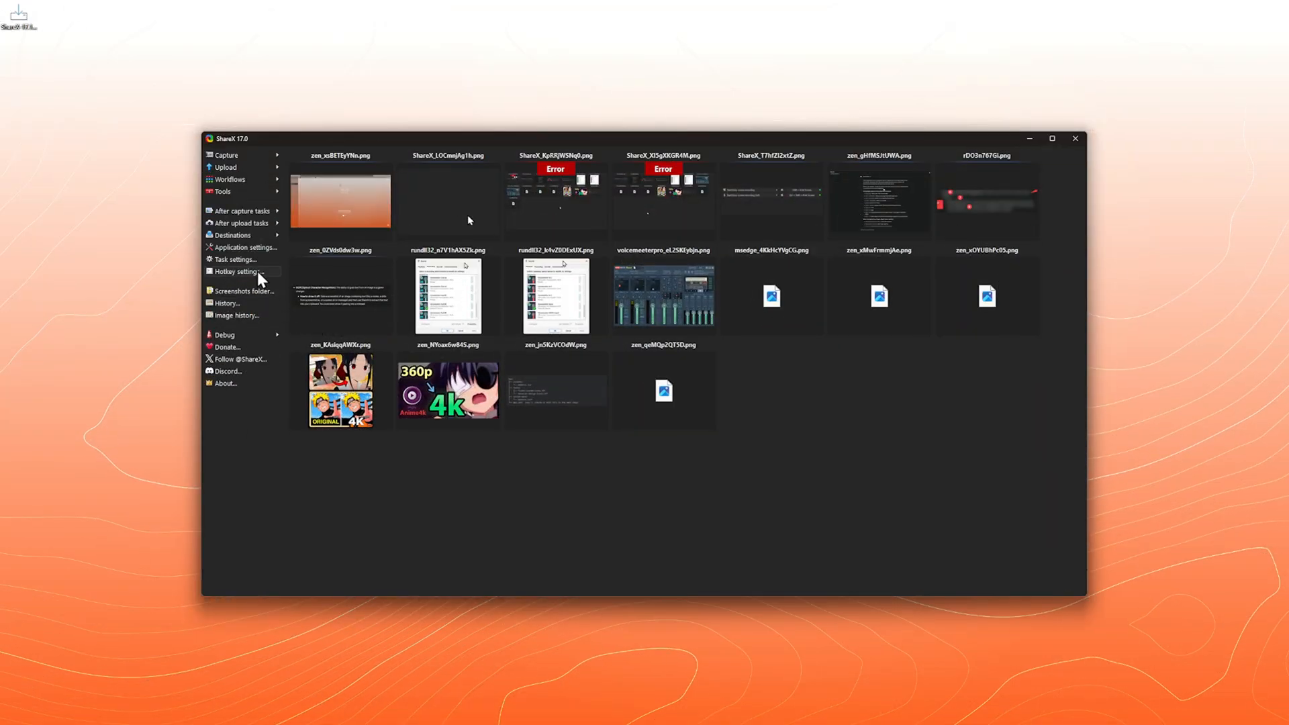
{"action": "left_click", "coordinate": [238, 272]}
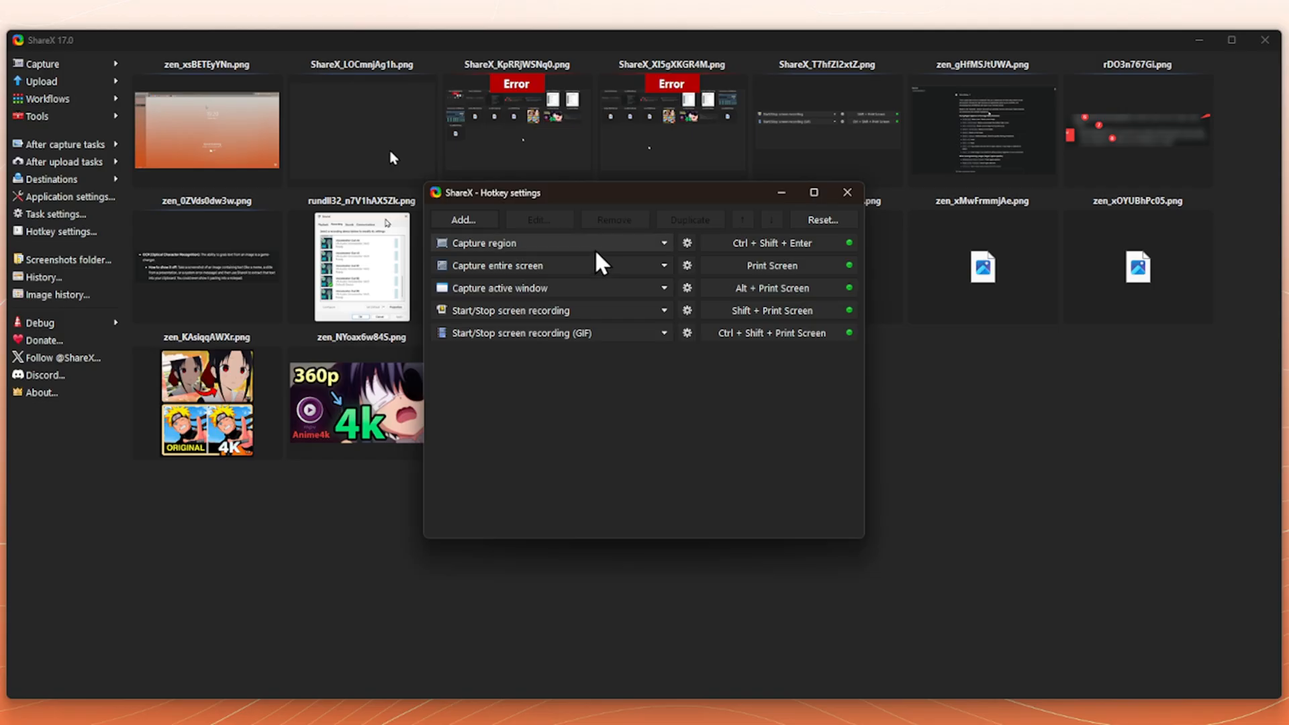
{"action": "mouse_move", "coordinate": [530, 252]}
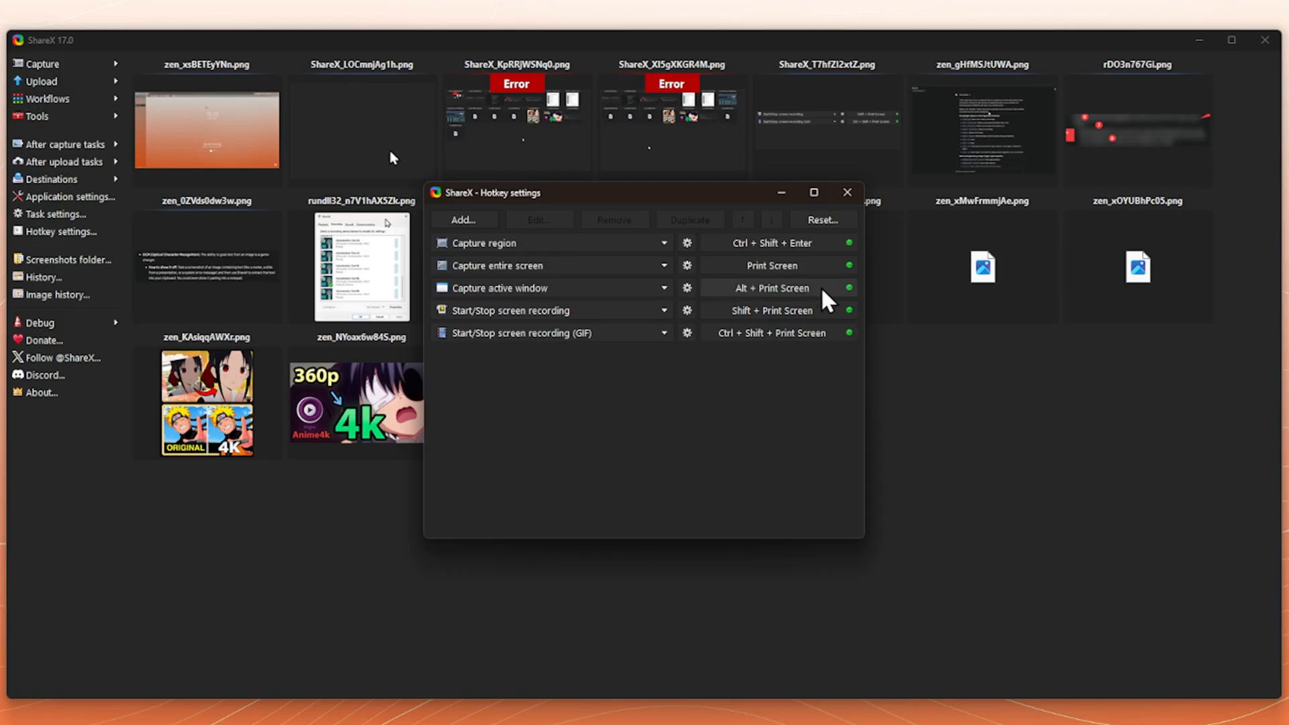
{"action": "mouse_move", "coordinate": [501, 279]}
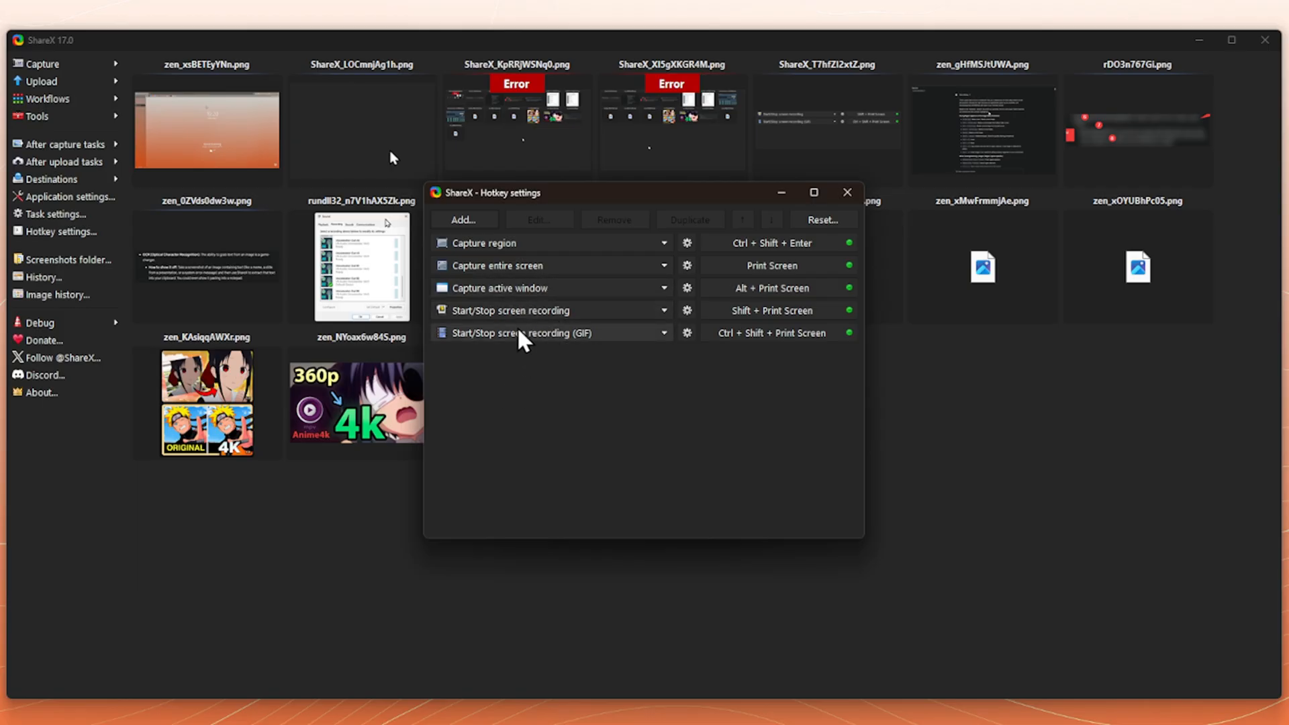
{"action": "mouse_move", "coordinate": [500, 340]}
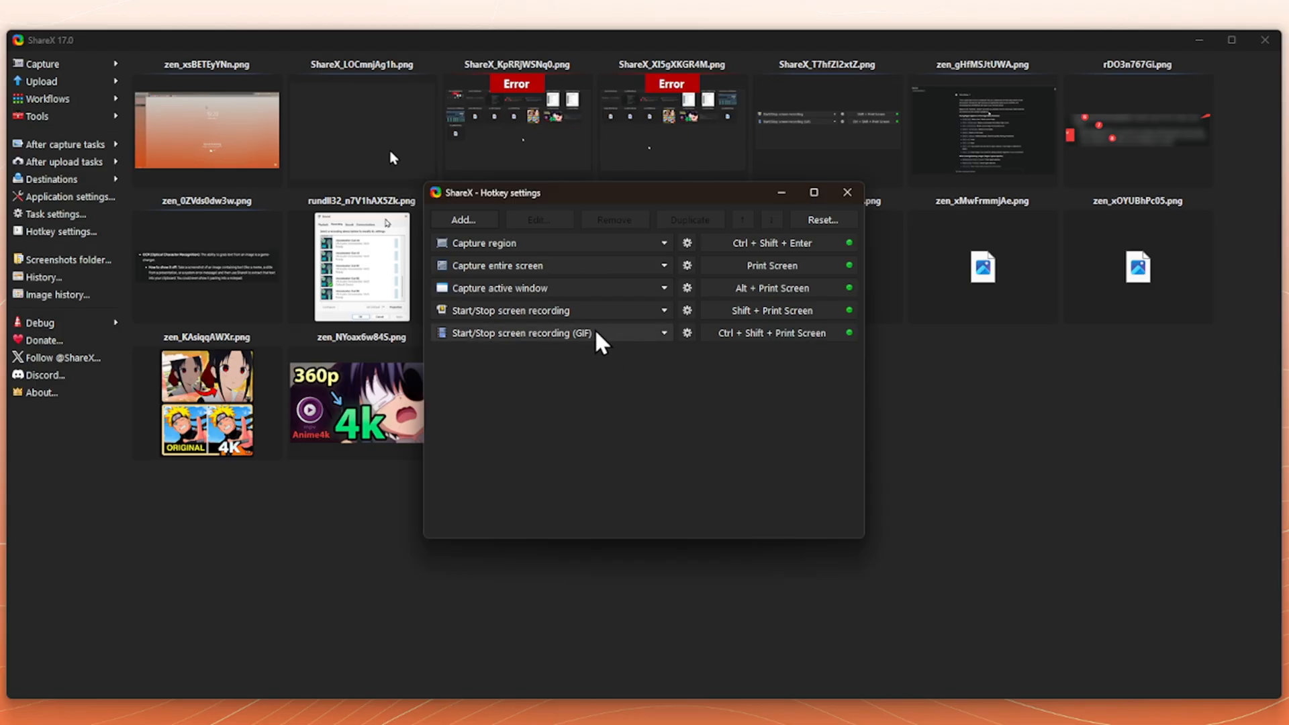
{"action": "mouse_move", "coordinate": [591, 346]}
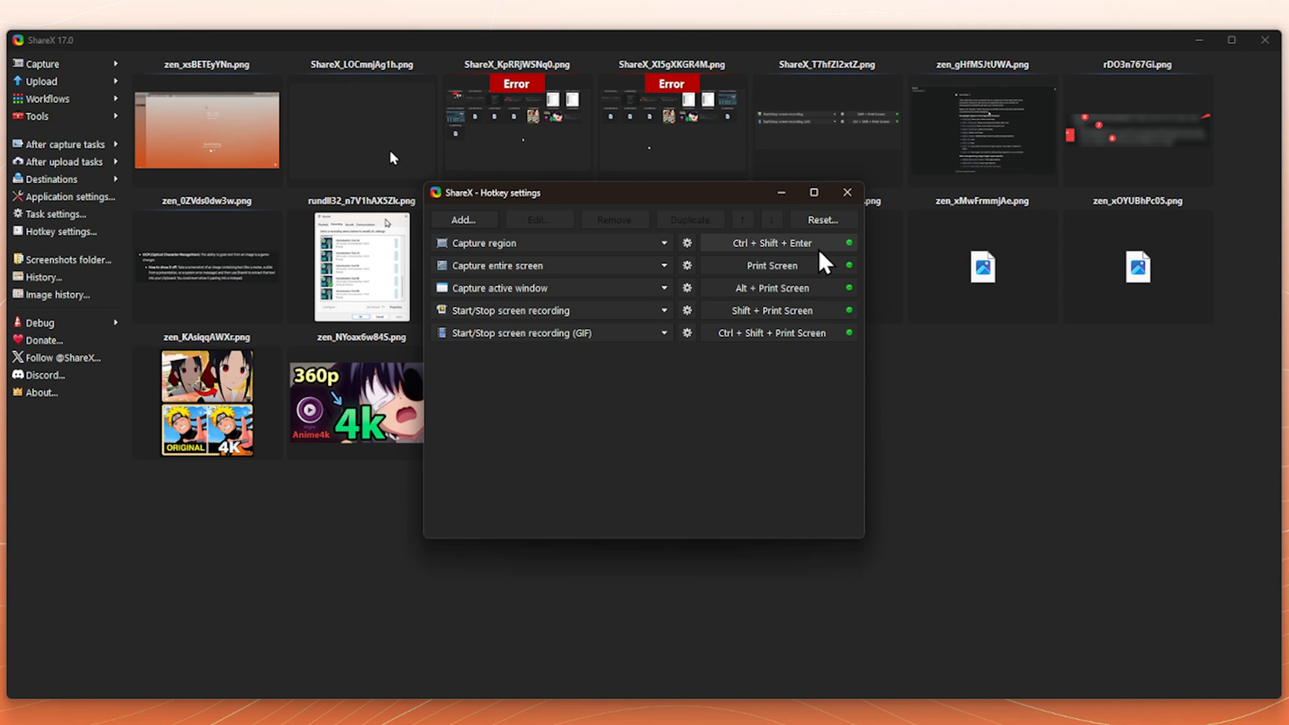
{"action": "mouse_move", "coordinate": [833, 258]}
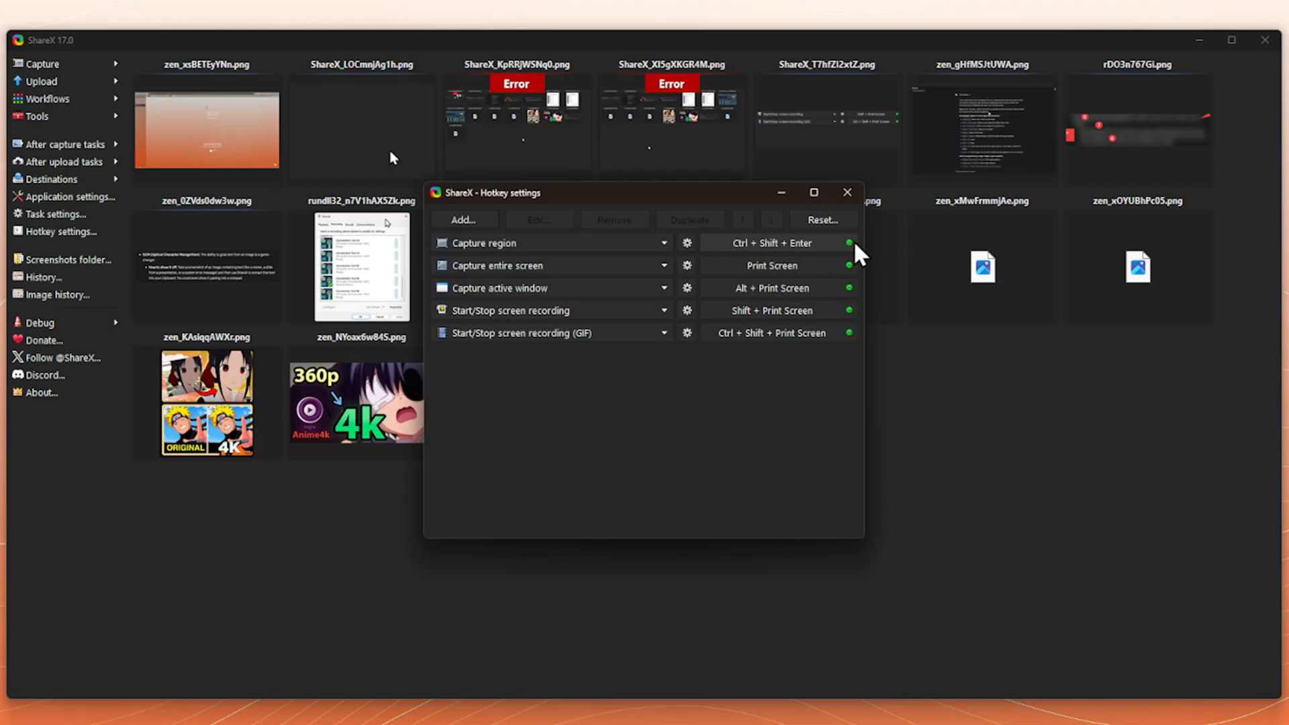
{"action": "mouse_move", "coordinate": [826, 260]}
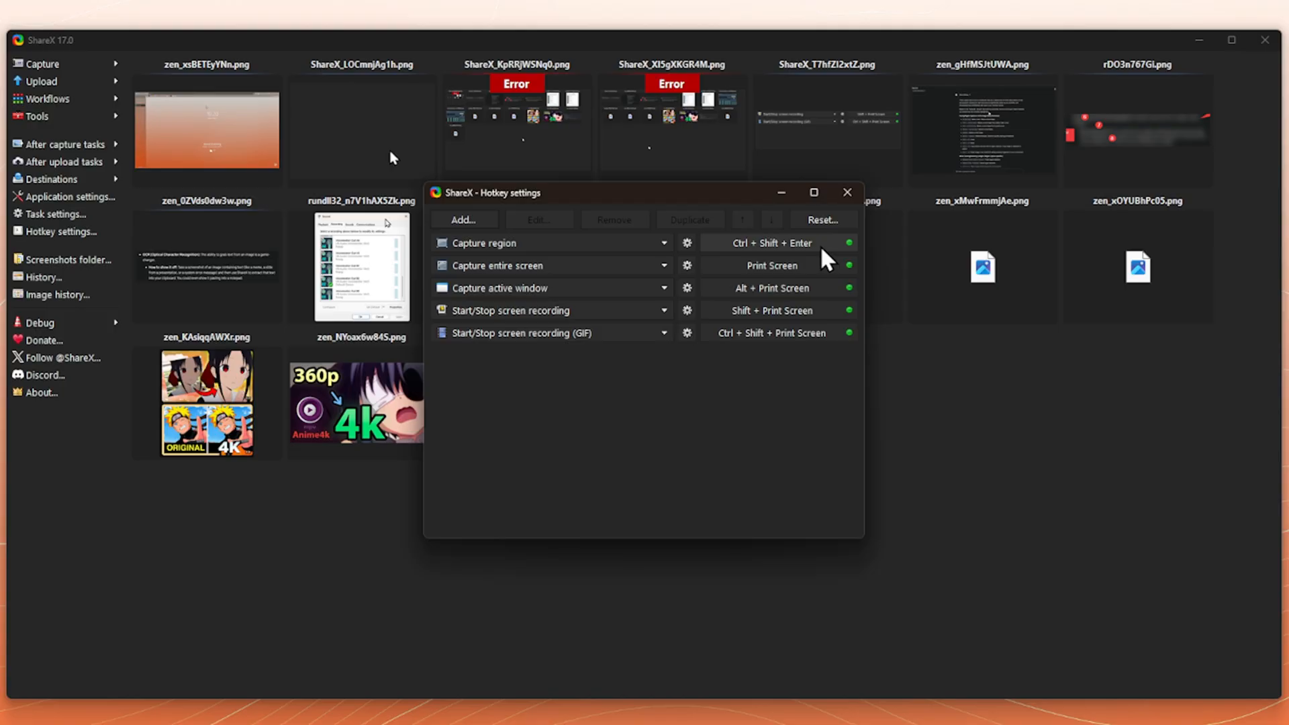
{"action": "left_click", "coordinate": [846, 192]}
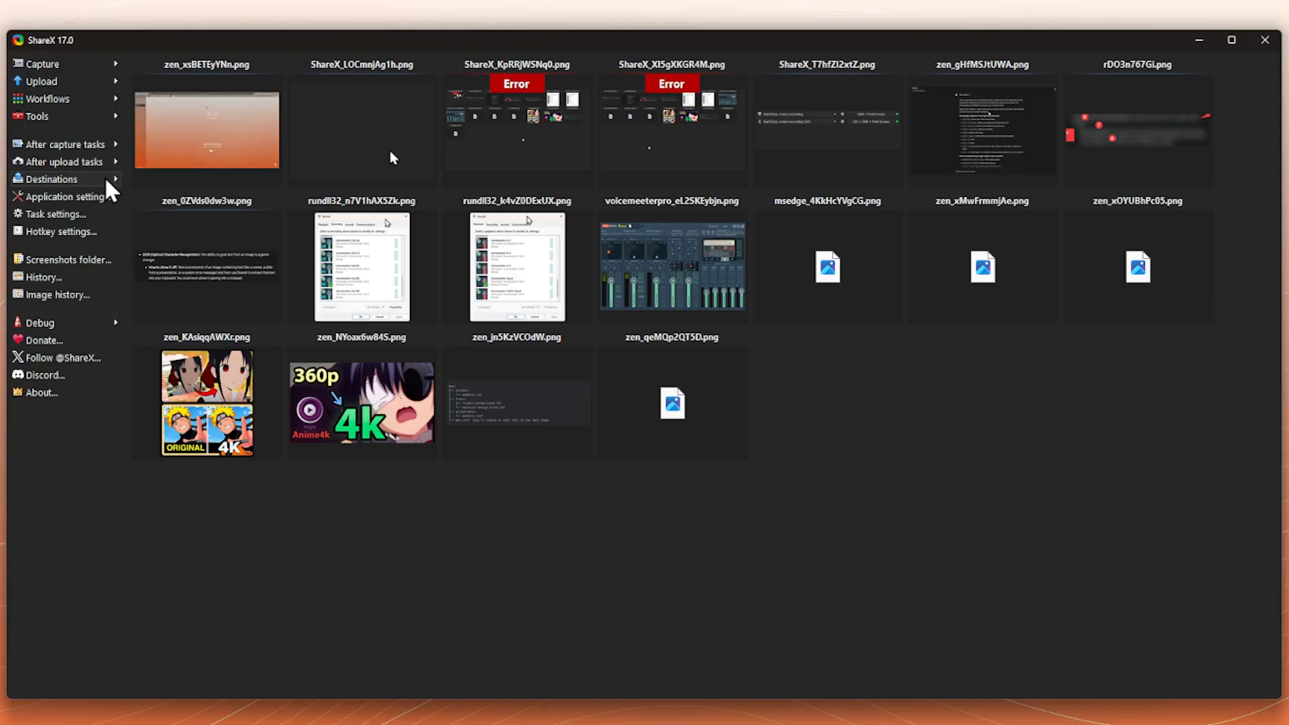
Step: Show the Google Drive uploader page in Destination settings under File uploaders
{"action": "left_click", "coordinate": [53, 179]}
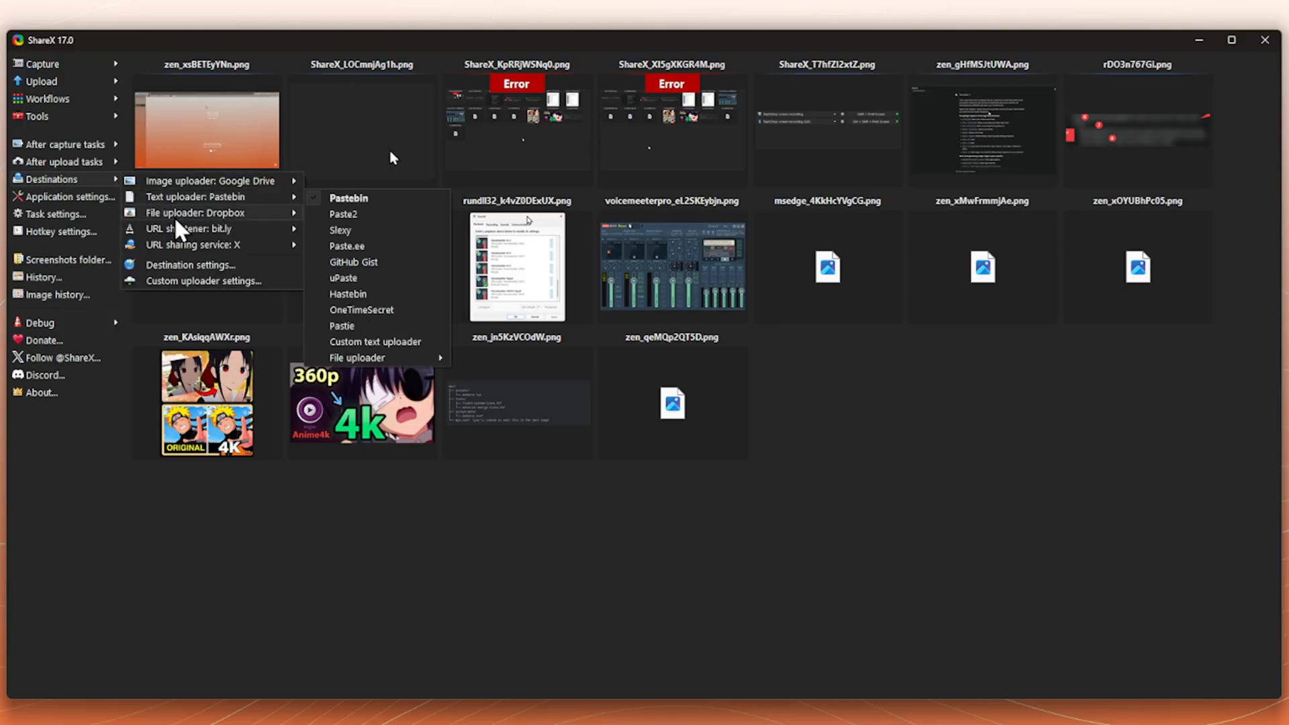
{"action": "left_click", "coordinate": [191, 265]}
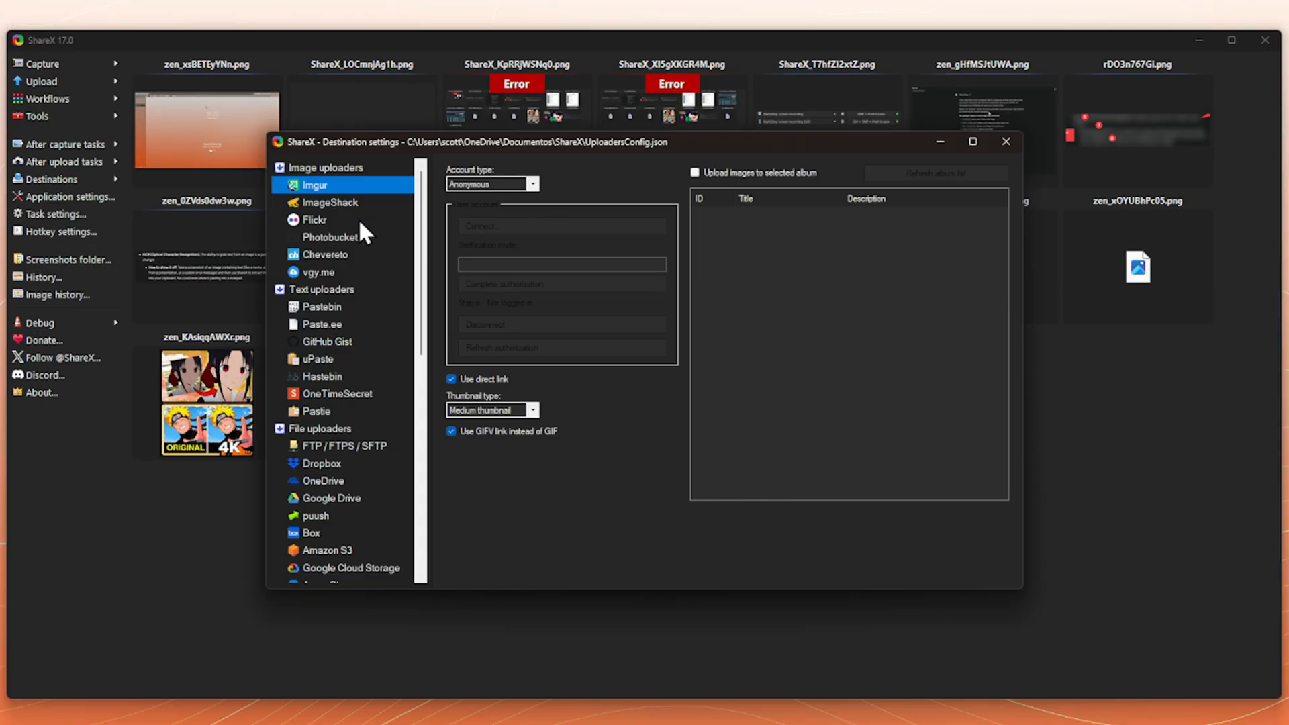
{"action": "mouse_move", "coordinate": [353, 237]}
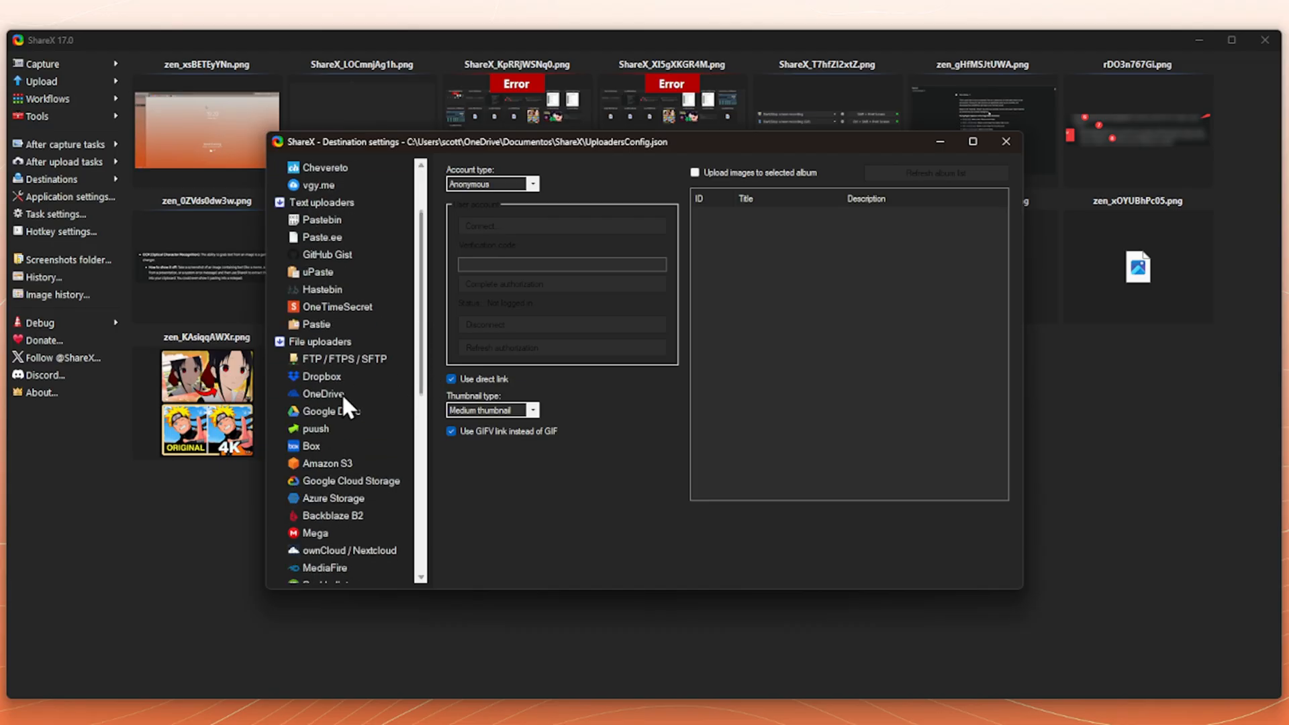
{"action": "left_click", "coordinate": [331, 411]}
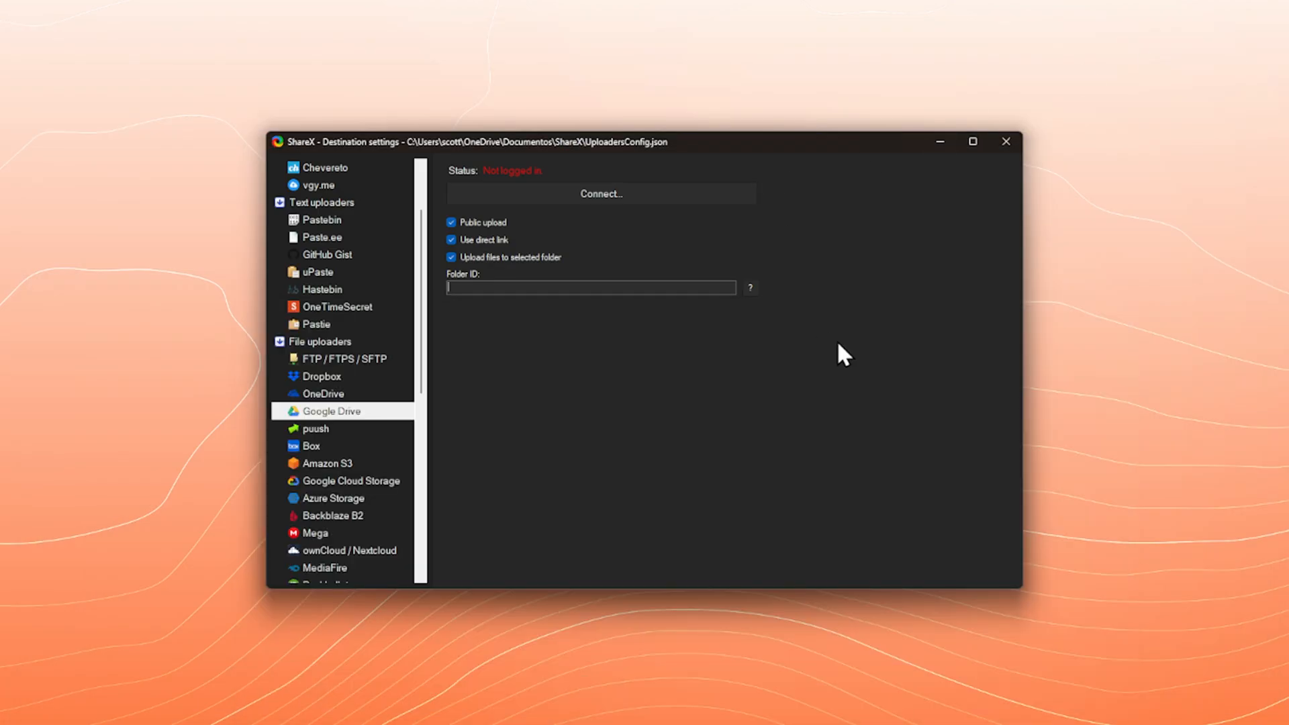
{"action": "mouse_move", "coordinate": [810, 345]}
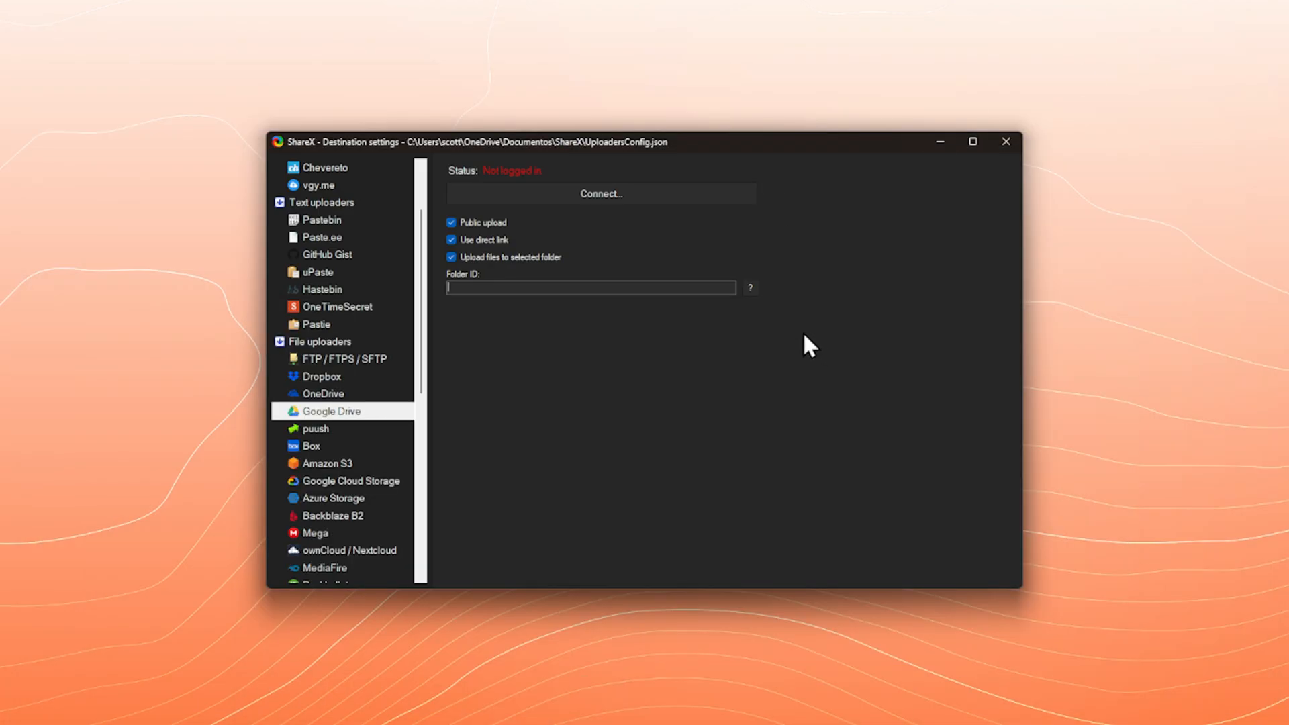
{"action": "mouse_move", "coordinate": [793, 334]}
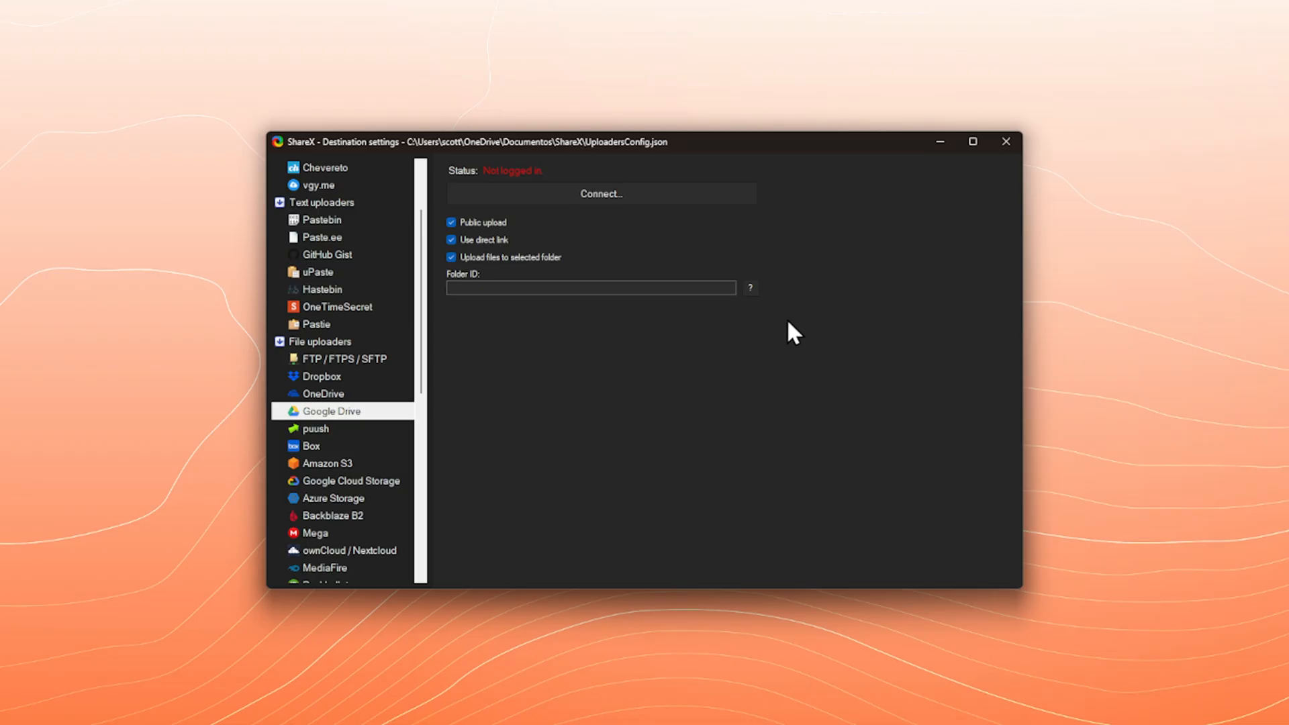
Step: Select the Folder ID box and connect the Google Drive uploader to a Google account
{"action": "left_click", "coordinate": [591, 287]}
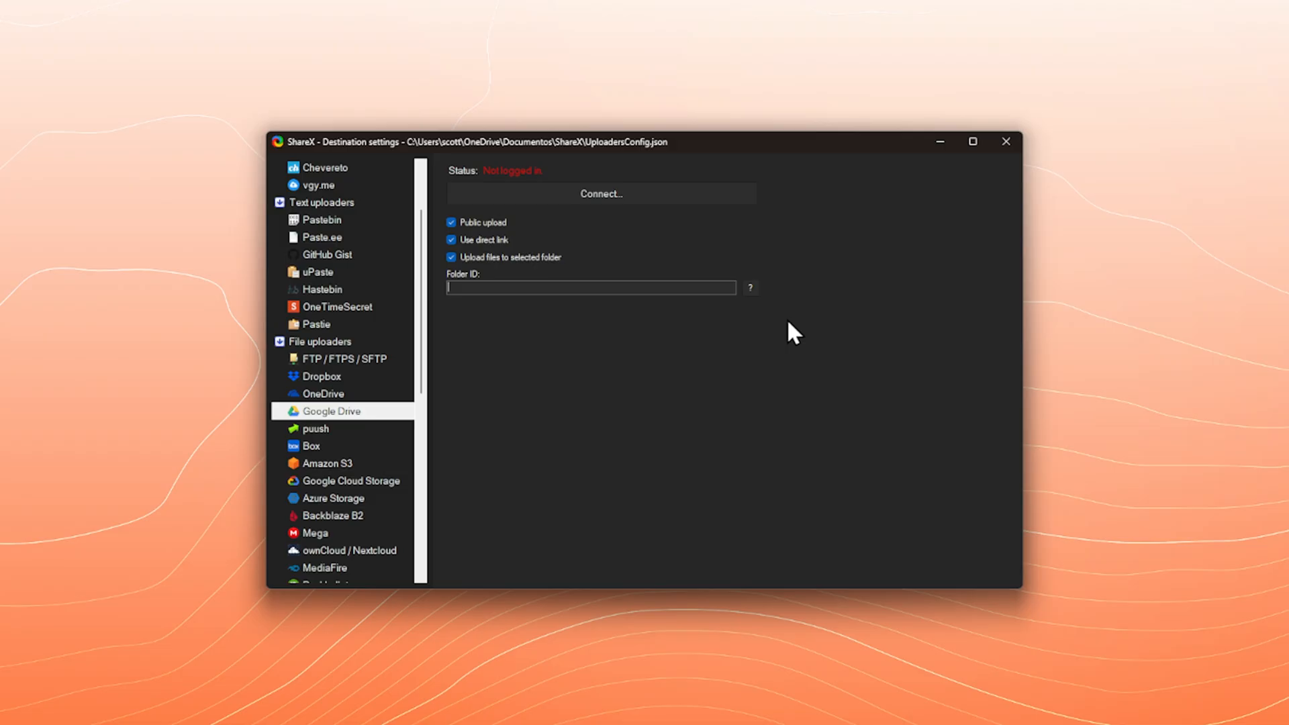
{"action": "mouse_move", "coordinate": [894, 389]}
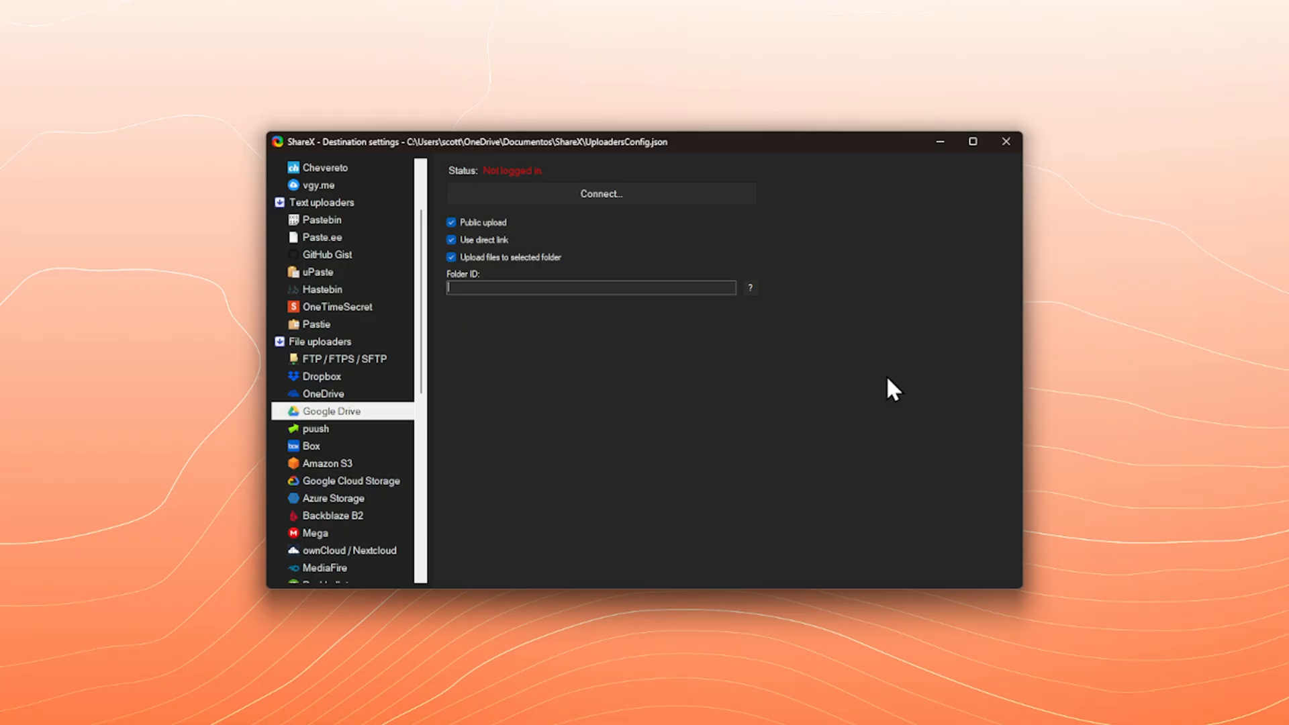
{"action": "mouse_move", "coordinate": [880, 399]}
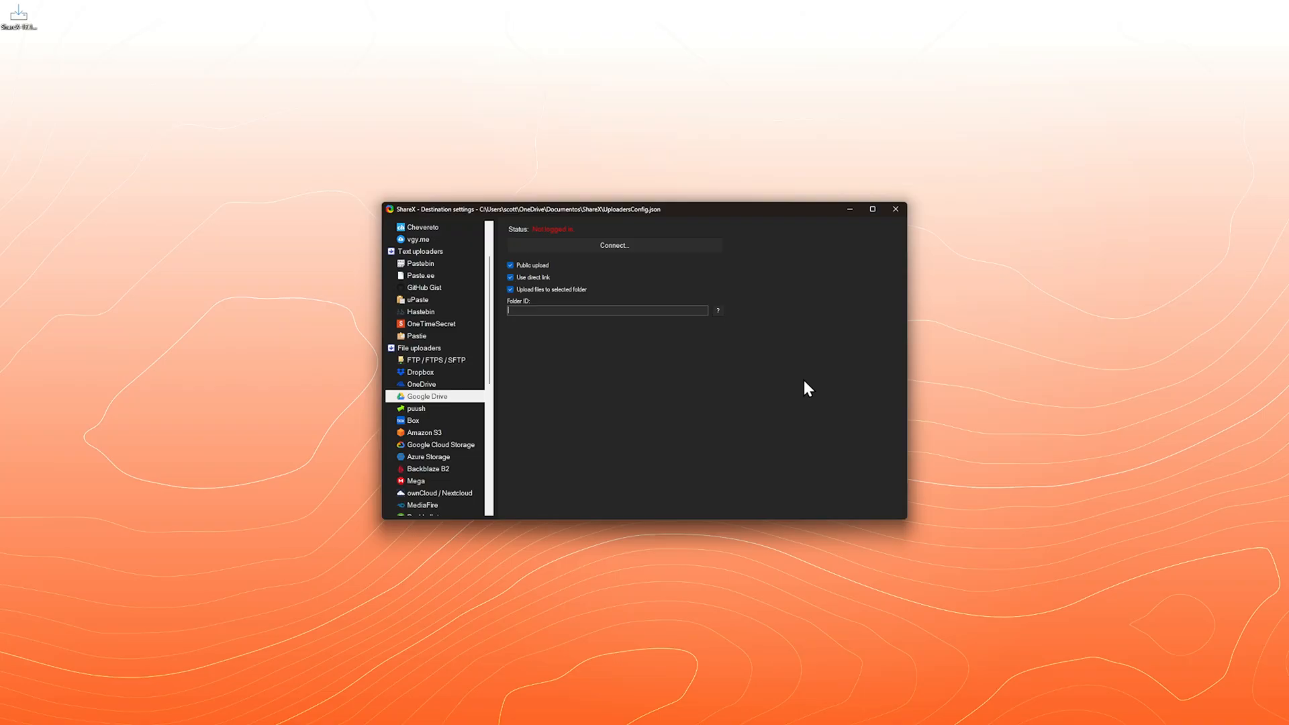
{"action": "mouse_move", "coordinate": [789, 359]}
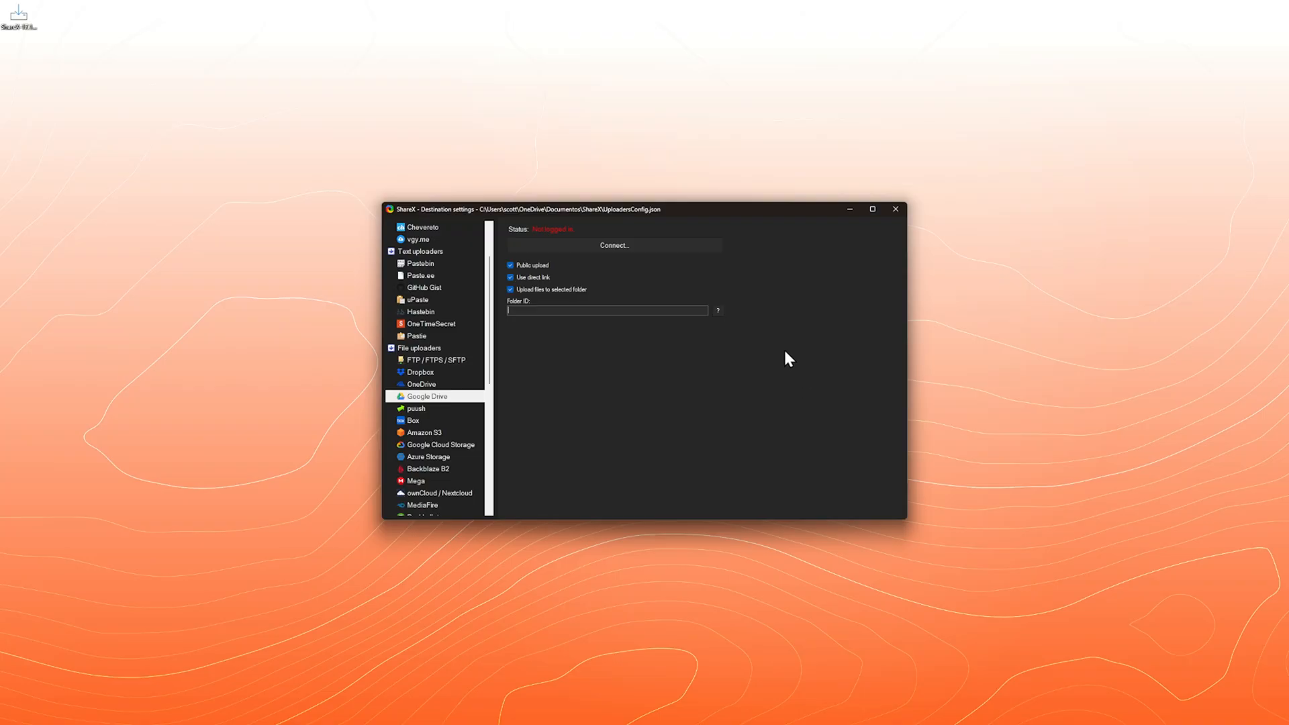
{"action": "mouse_move", "coordinate": [647, 269]}
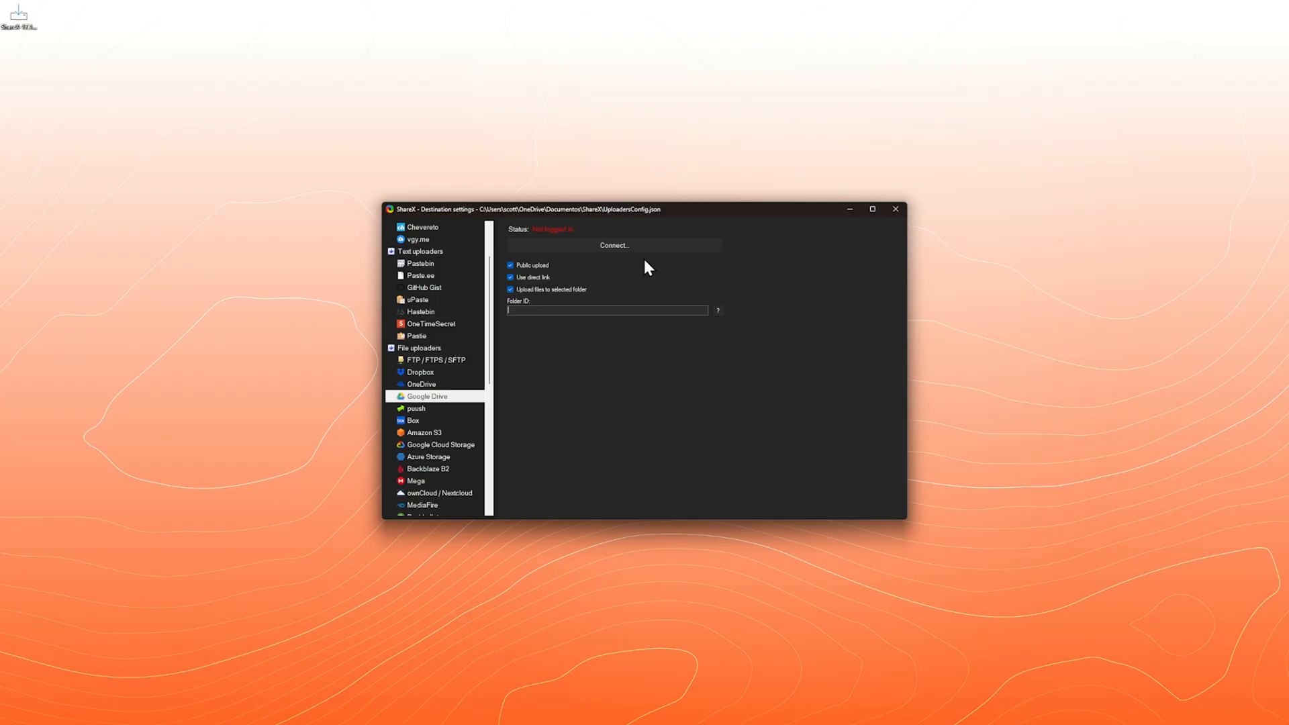
{"action": "left_click", "coordinate": [614, 245]}
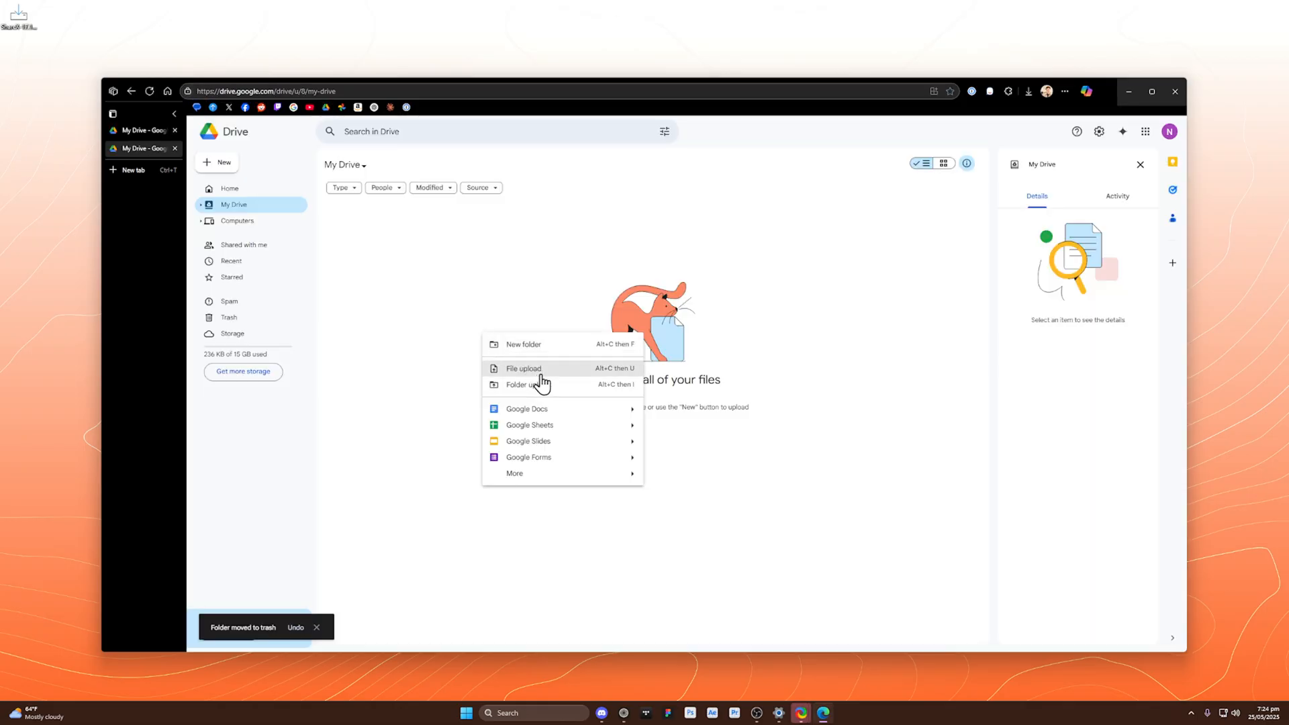
Step: Create a new folder named Screenshots in My Drive
{"action": "left_click", "coordinate": [523, 344]}
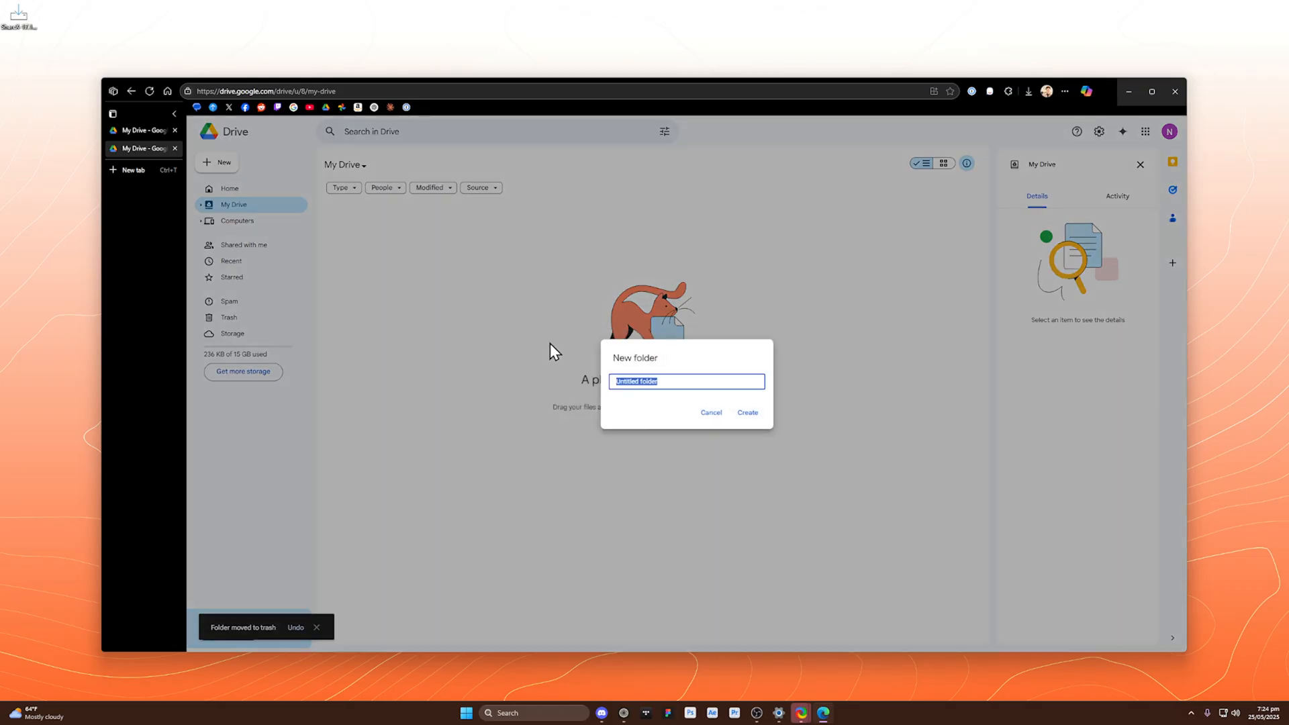
{"action": "type", "text": "Screen"}
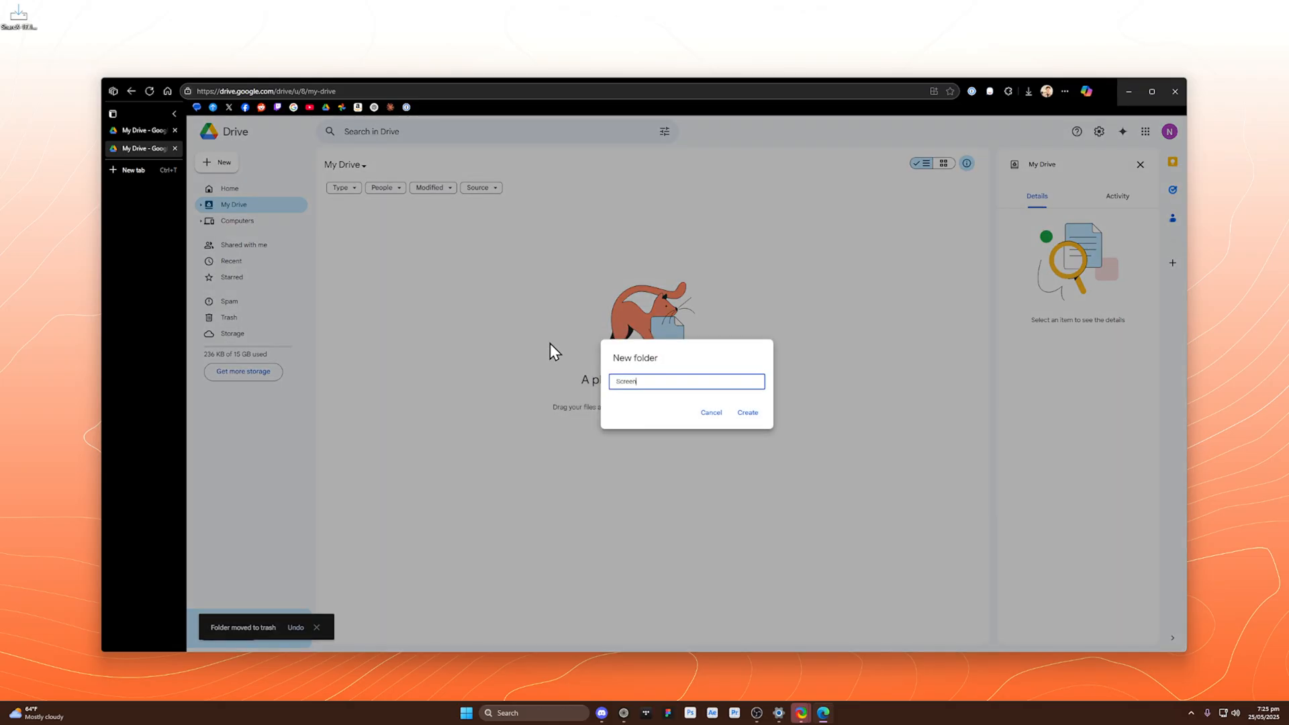
{"action": "left_click", "coordinate": [747, 413]}
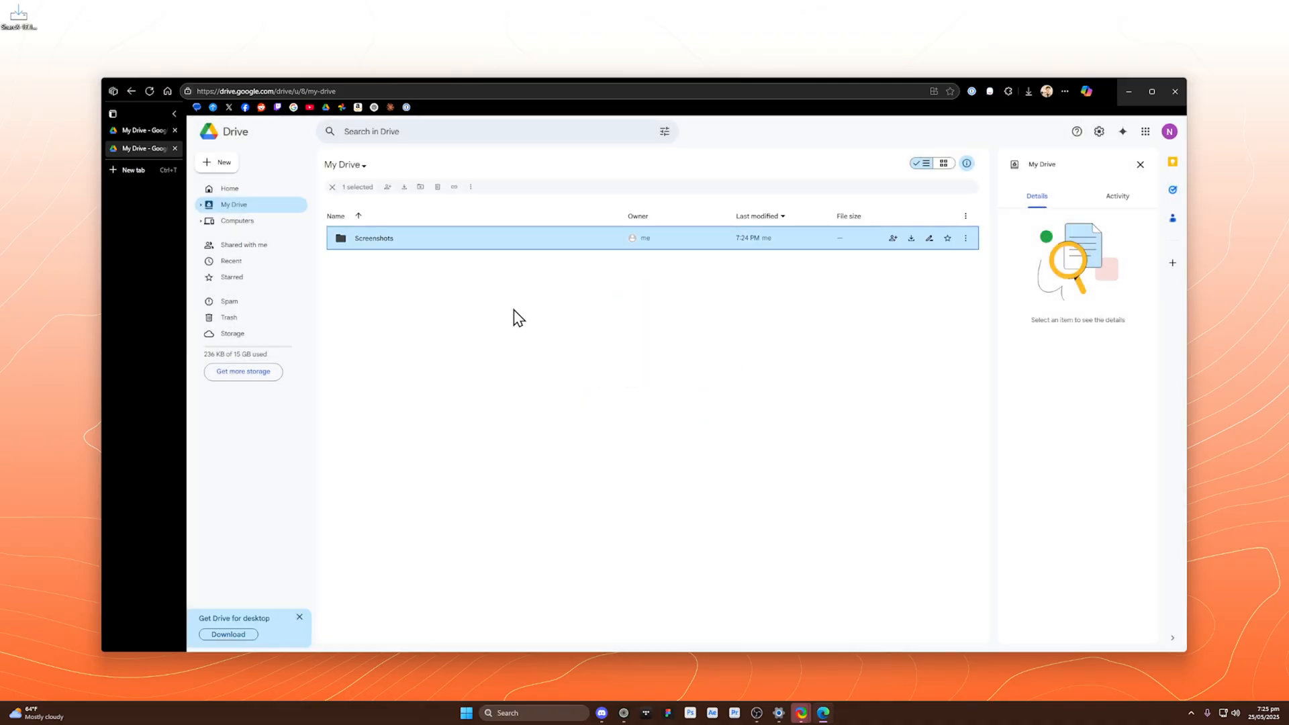
Step: Enter the Screenshots folder and copy its folder ID from the address bar
{"action": "double_click", "coordinate": [373, 238]}
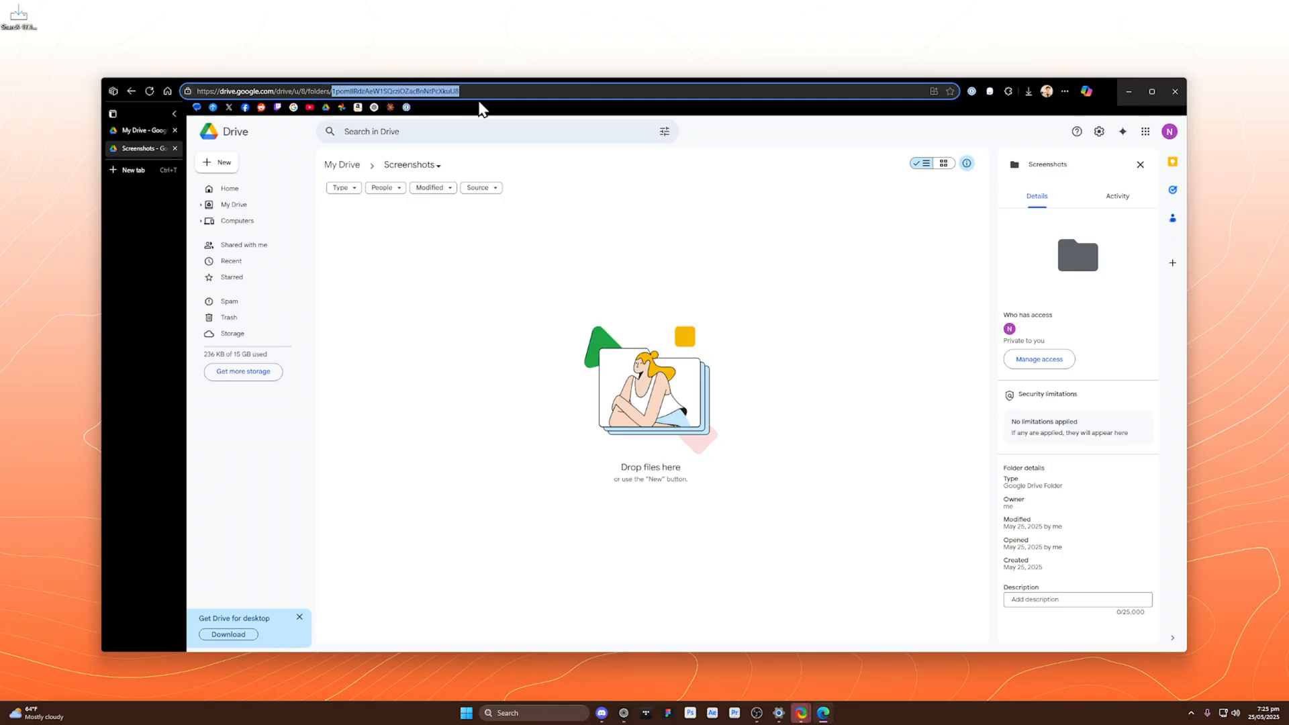
{"action": "left_click", "coordinate": [1151, 91]}
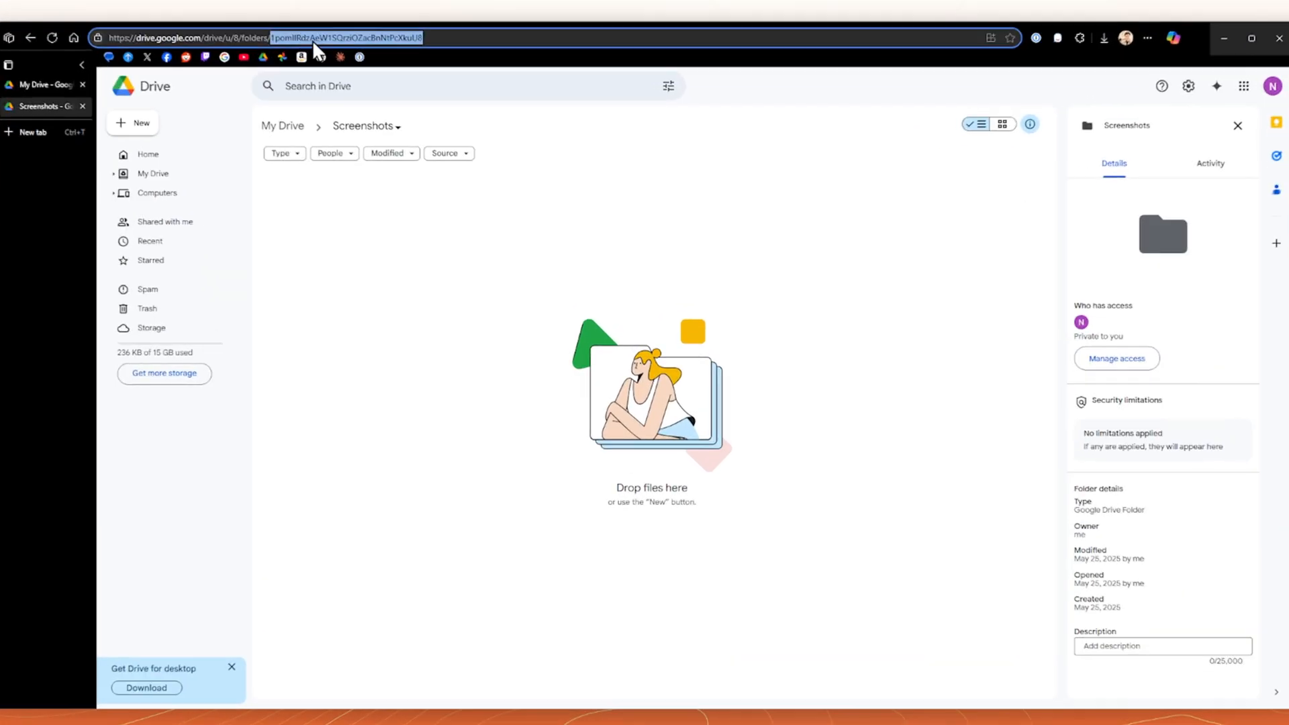
{"action": "right_click", "coordinate": [345, 38]}
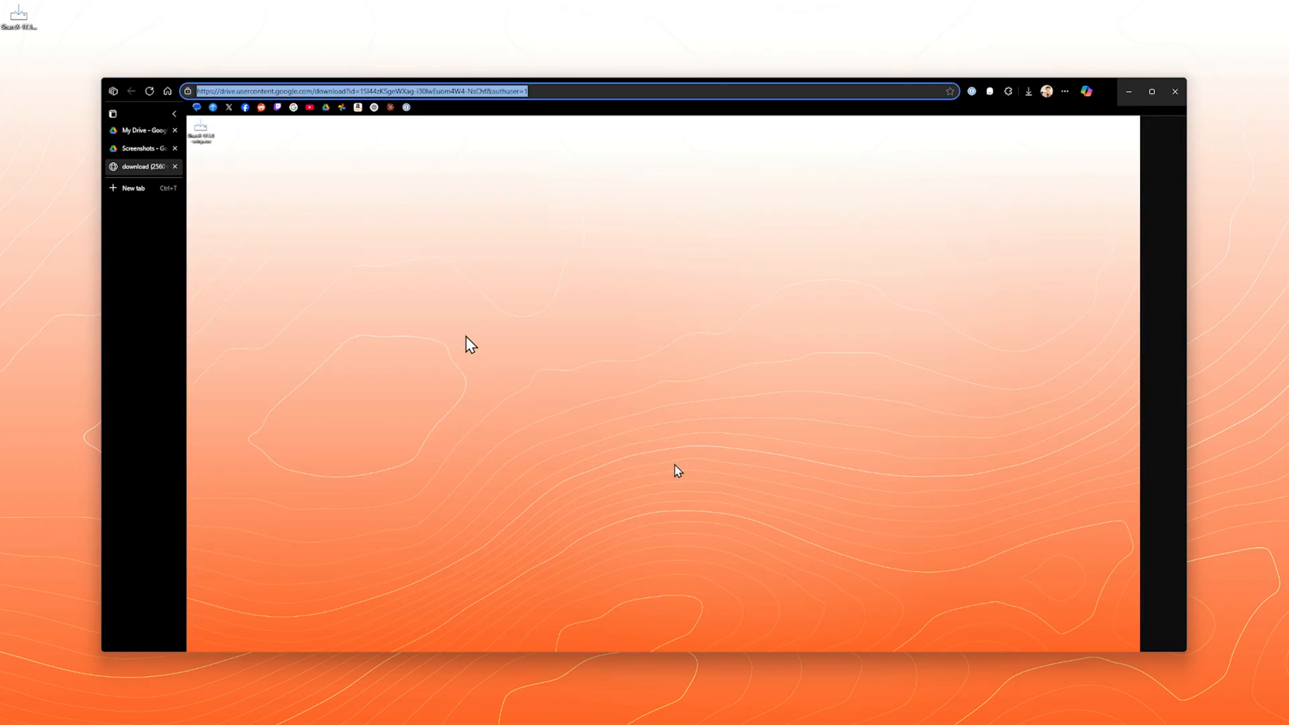
Step: View the uploaded PNG in the Screenshots folder, then return to it from My Drive
{"action": "left_click", "coordinate": [131, 92]}
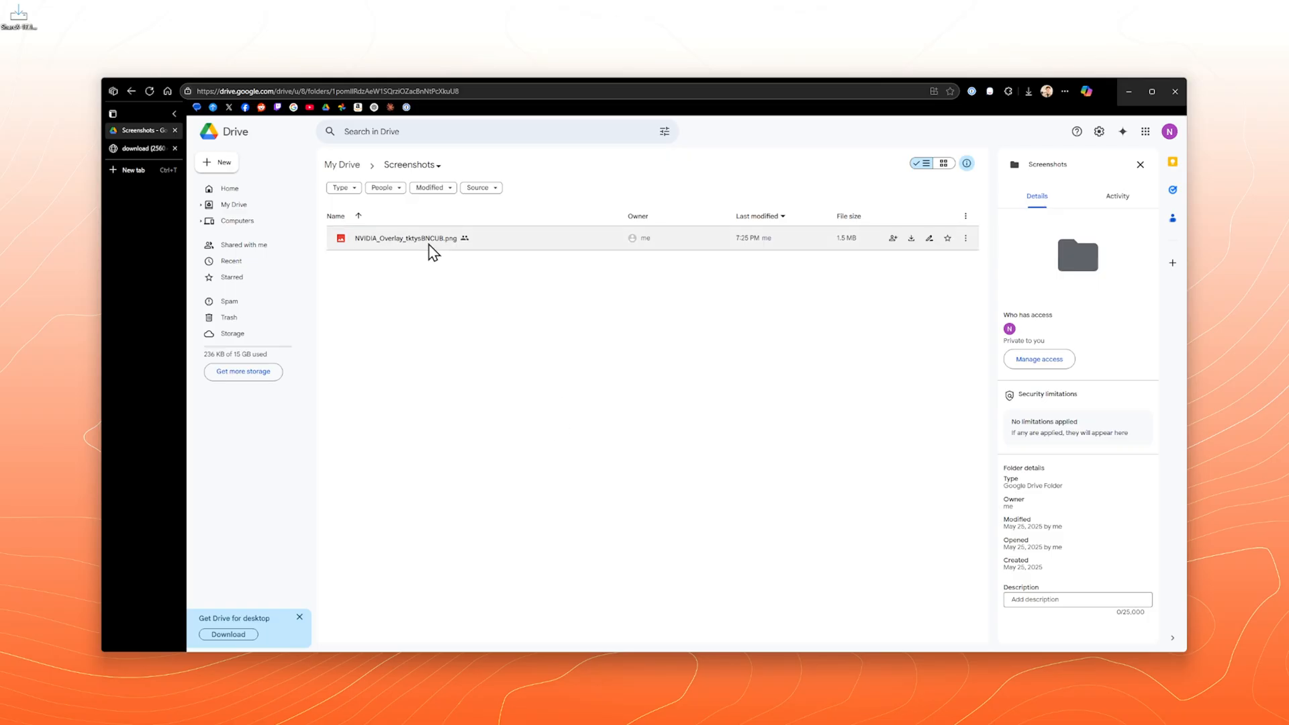
{"action": "double_click", "coordinate": [404, 238]}
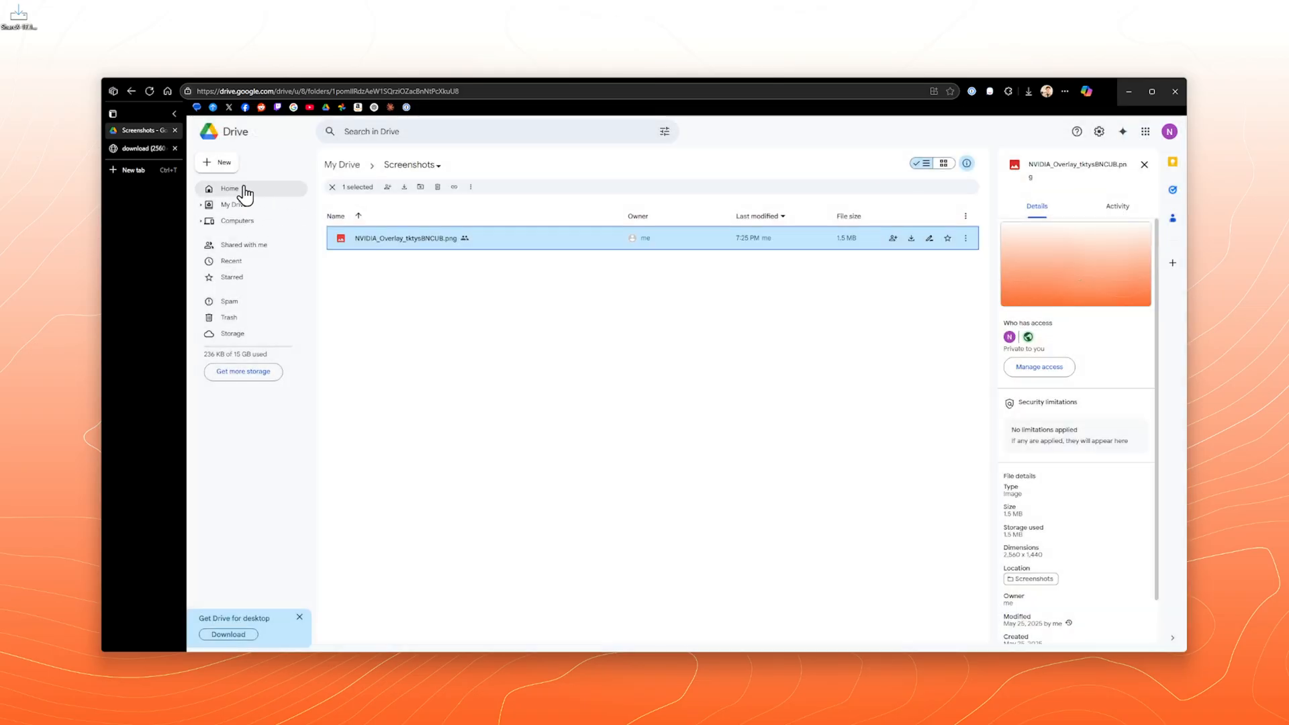
{"action": "left_click", "coordinate": [232, 204]}
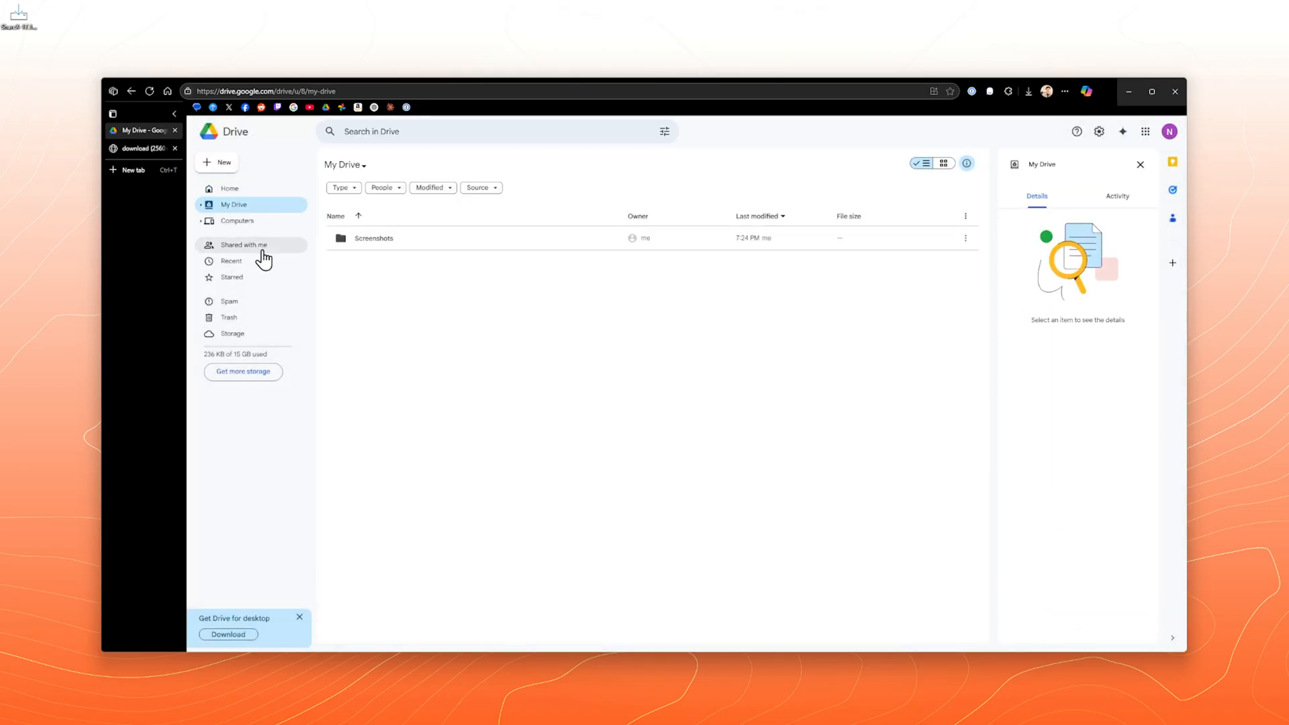
{"action": "double_click", "coordinate": [373, 238]}
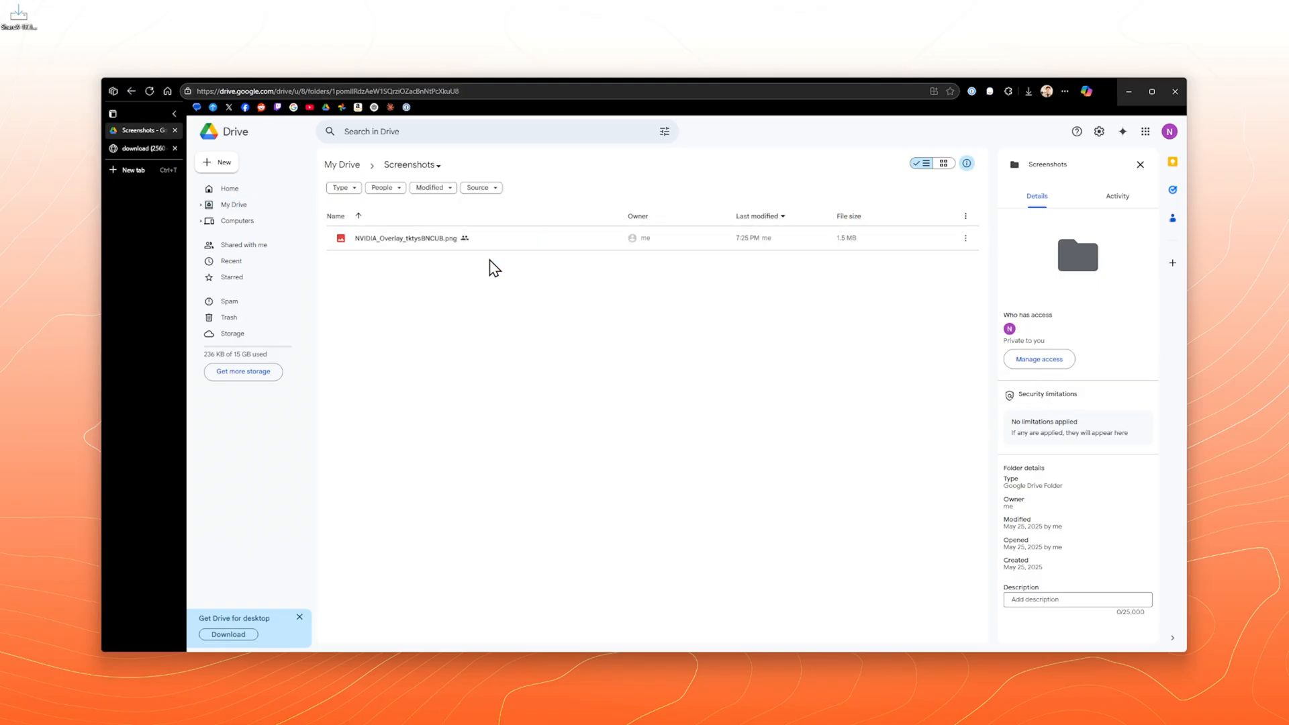
{"action": "left_click", "coordinate": [945, 162]}
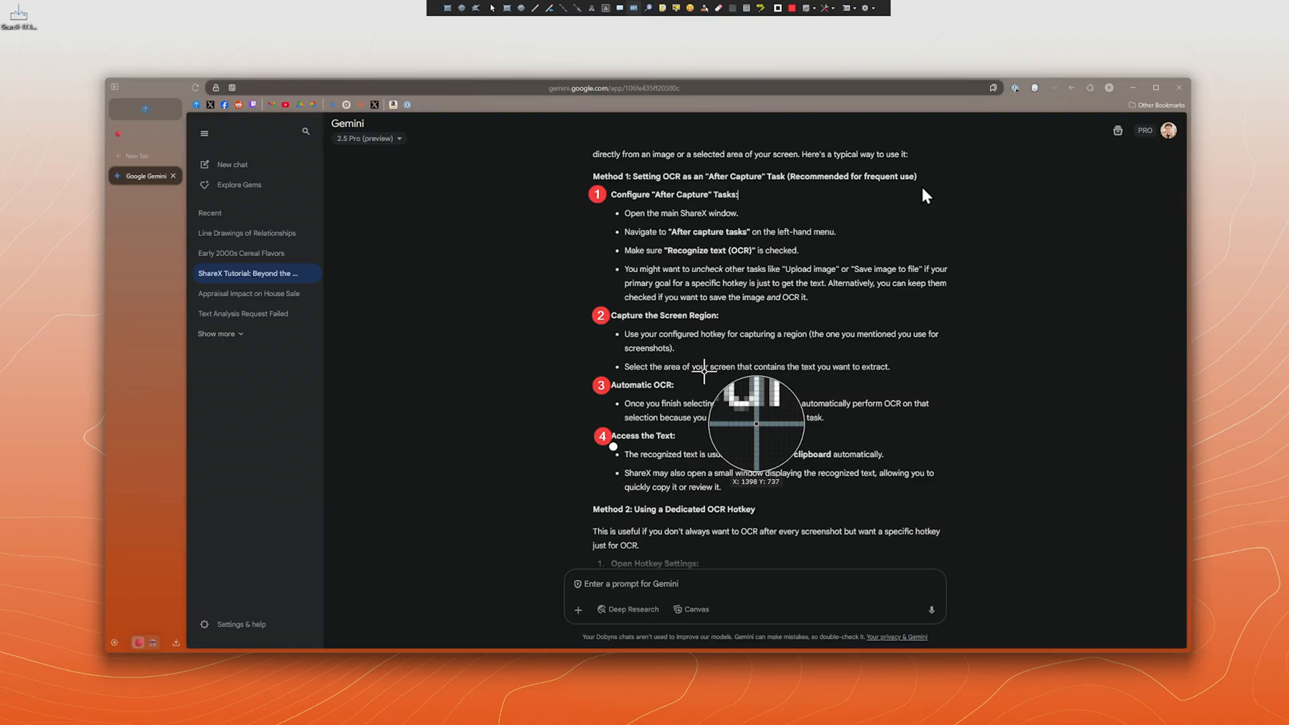
{"action": "mouse_move", "coordinate": [713, 86]}
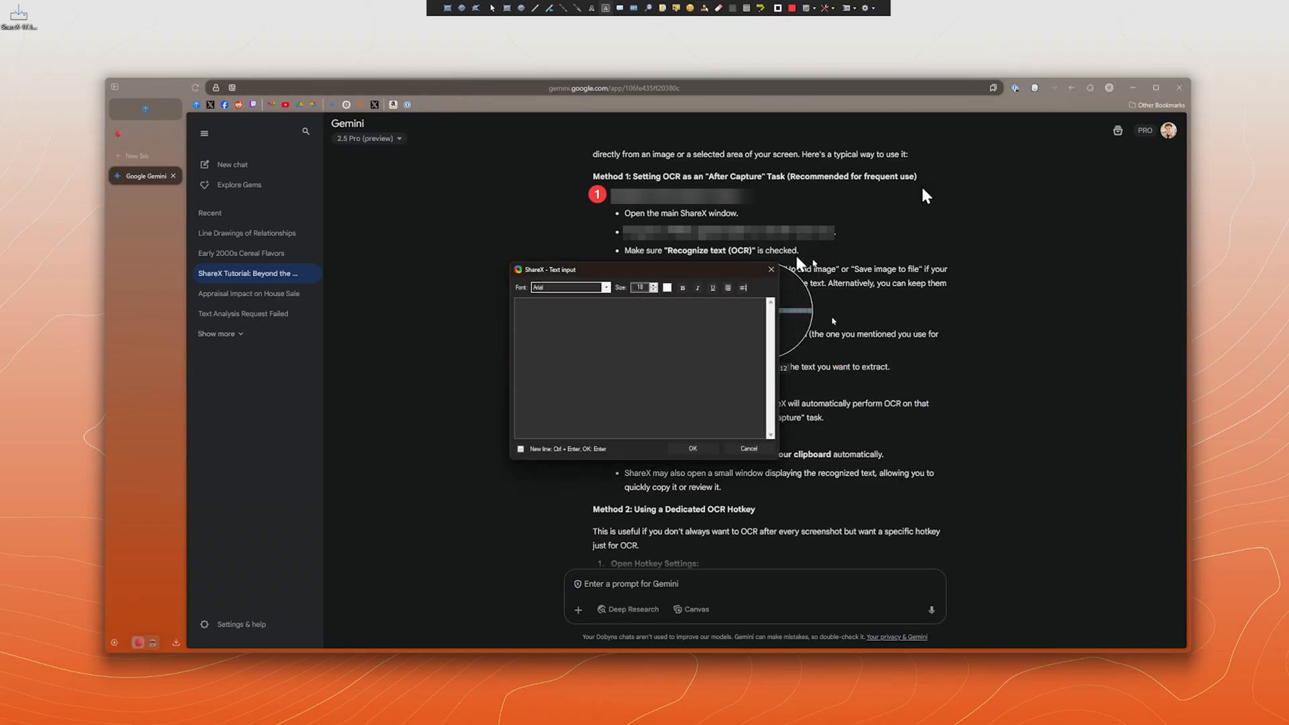
Step: Place a red text label reading 'hyyhyh' on the Gemini page capture
{"action": "type", "text": "hyyhyh"}
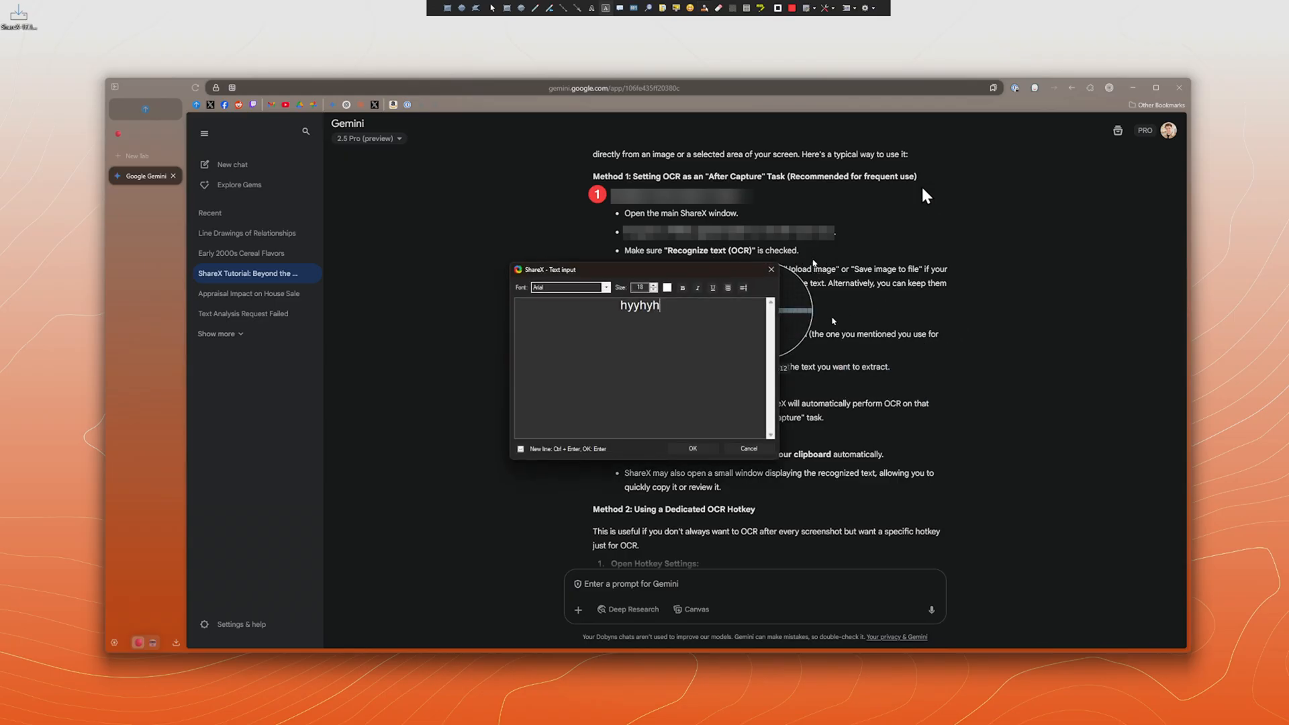
{"action": "left_click", "coordinate": [694, 448]}
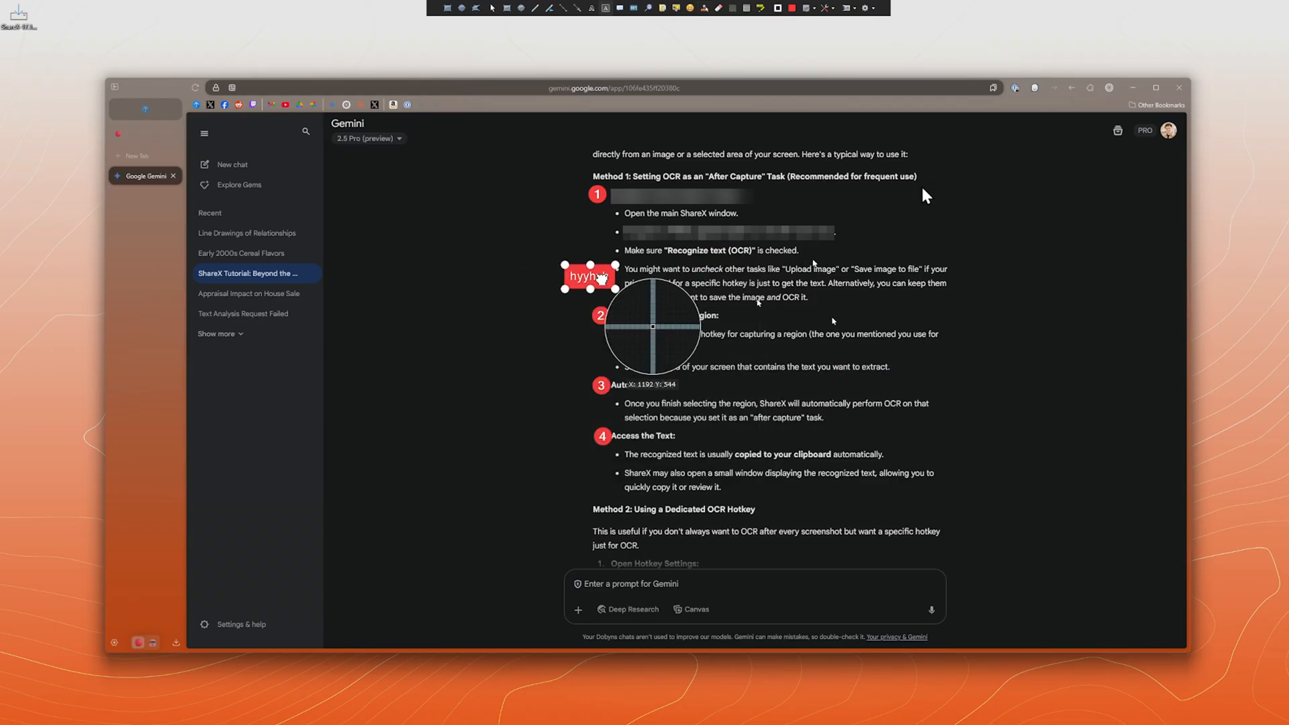